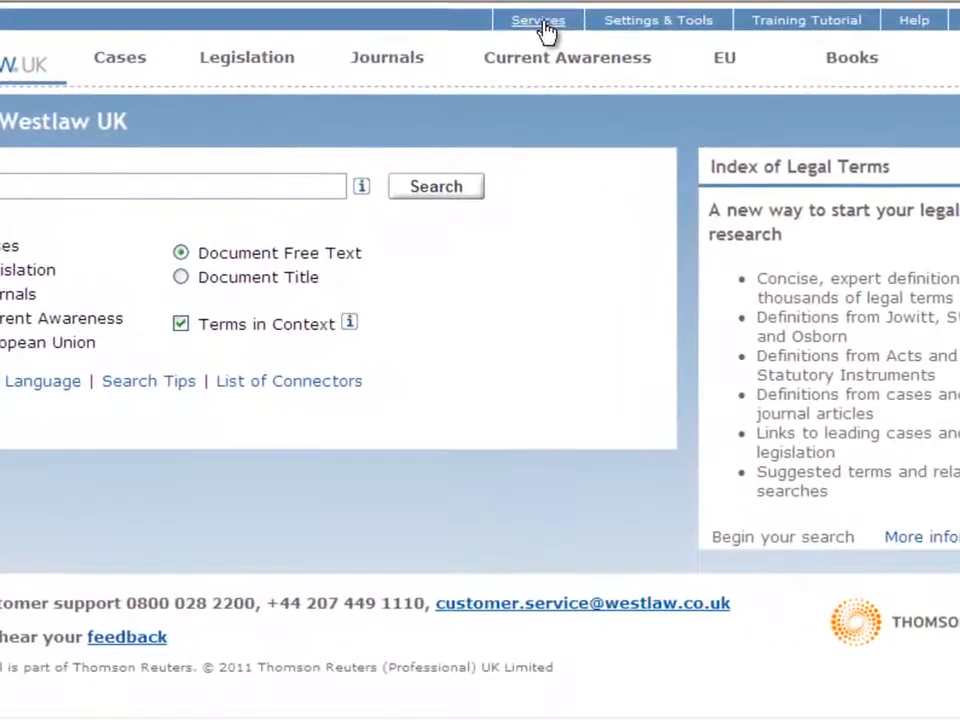
Step: Switch from Westlaw UK to the Westlaw International service via the Services menu
left_click(536, 20)
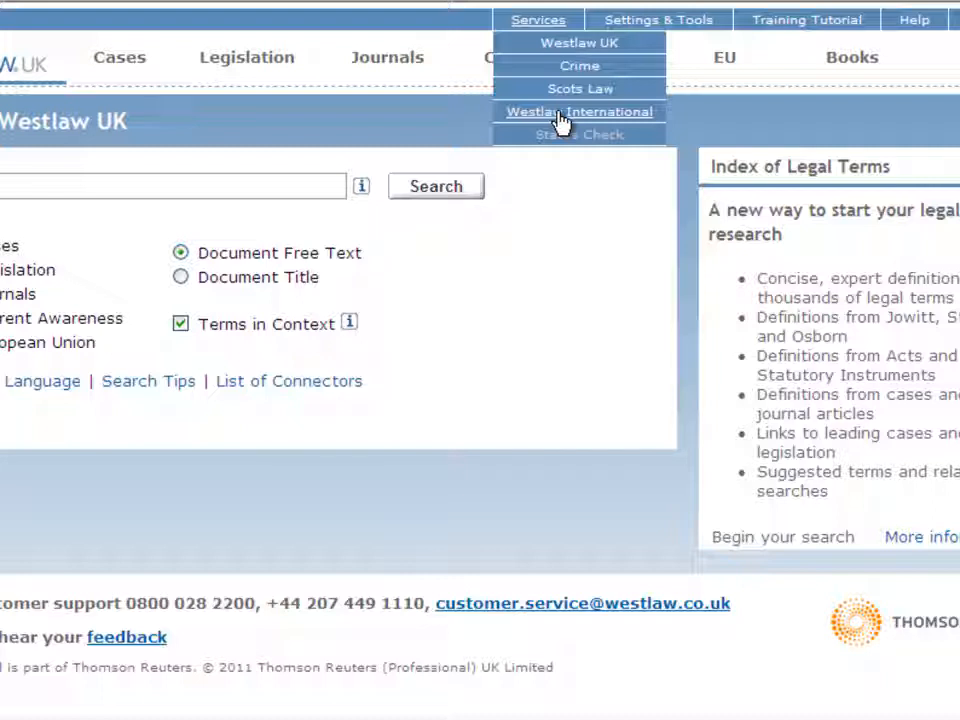
left_click(578, 112)
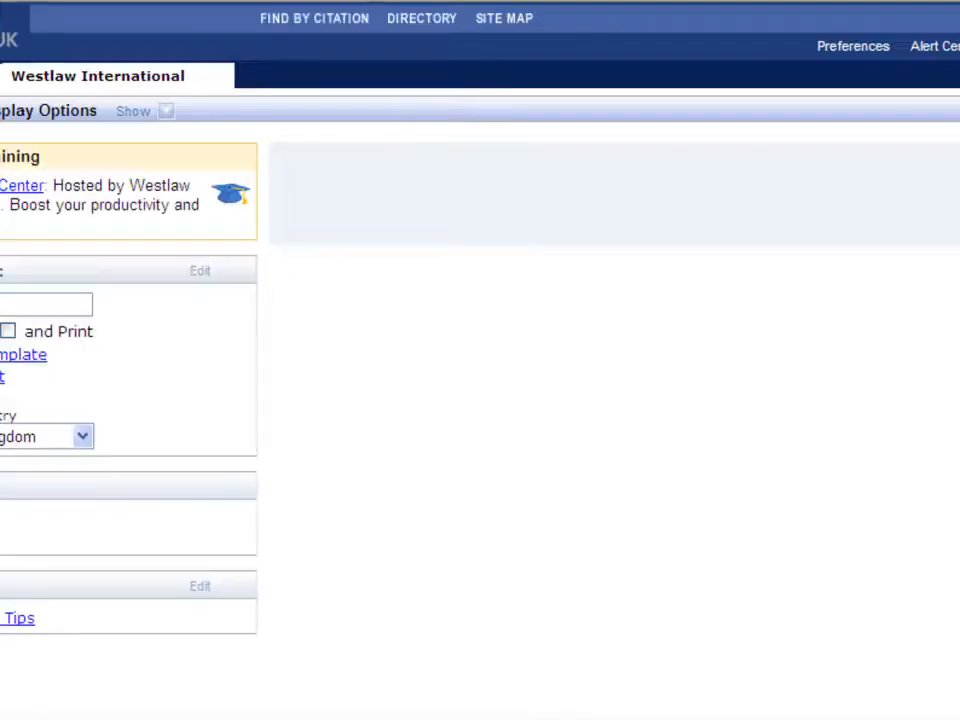
Step: Enter citation 549 US 365 in Find by Citation with United States as publication country
left_click(420, 18)
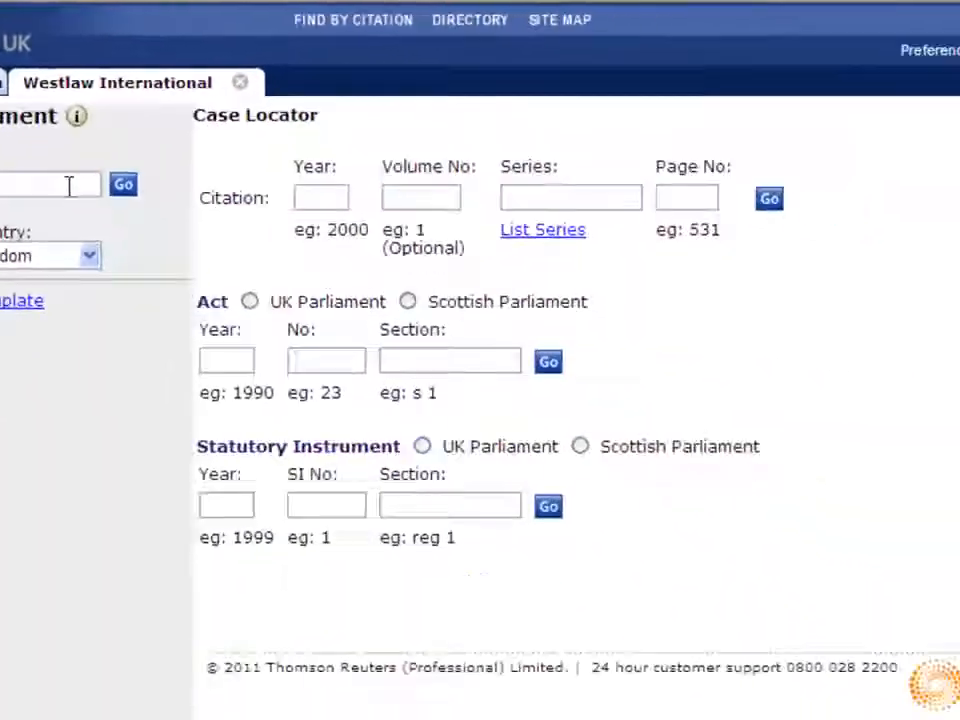
left_click(470, 20)
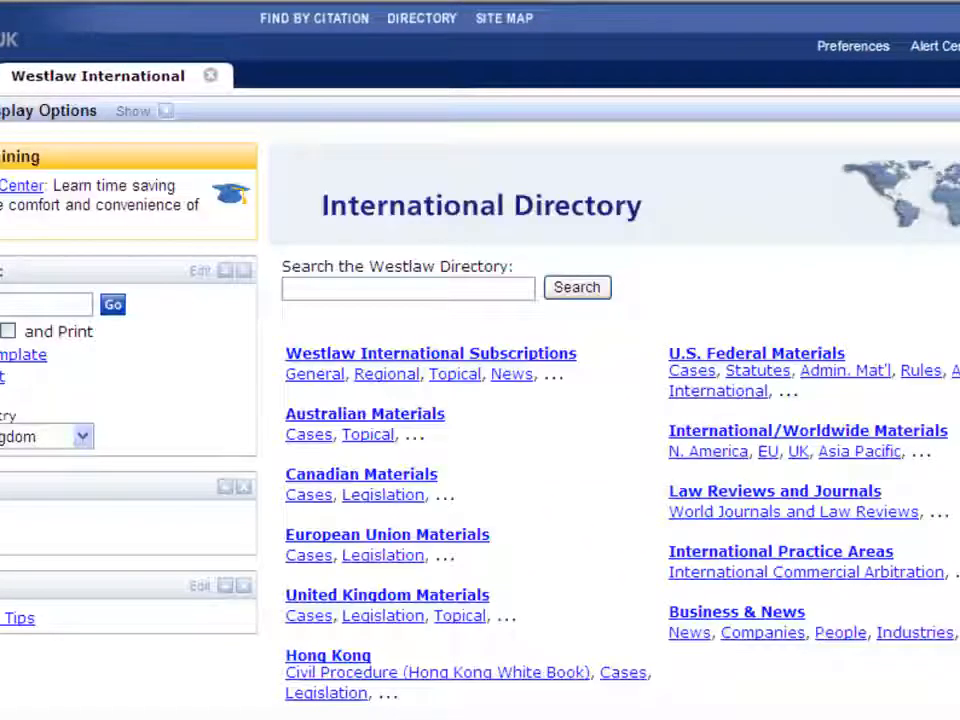
mouse_move(760, 440)
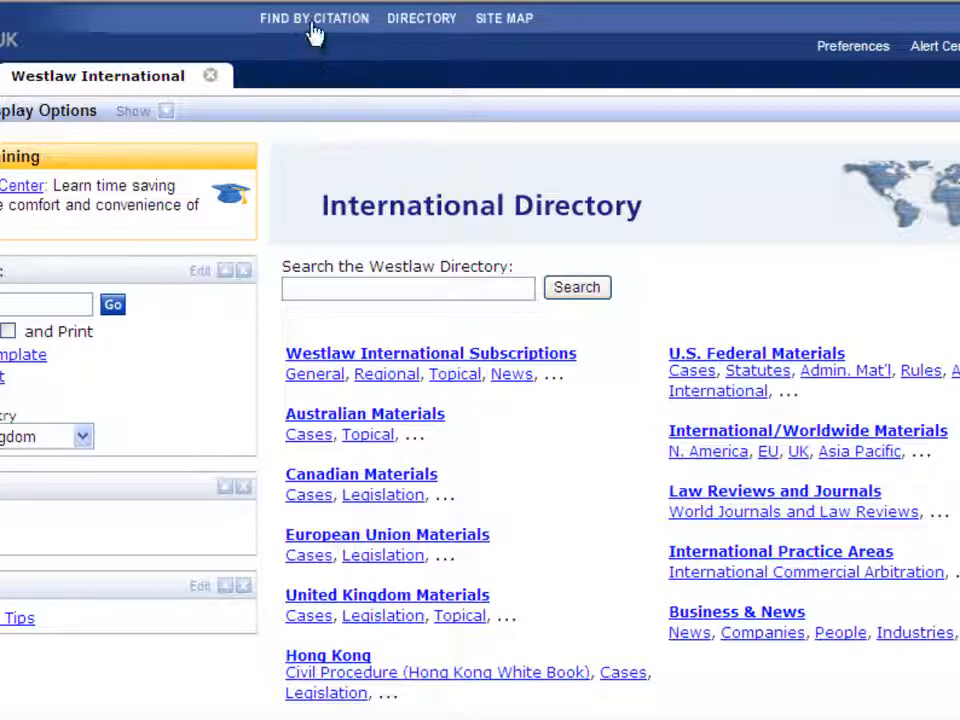
mouse_move(304, 28)
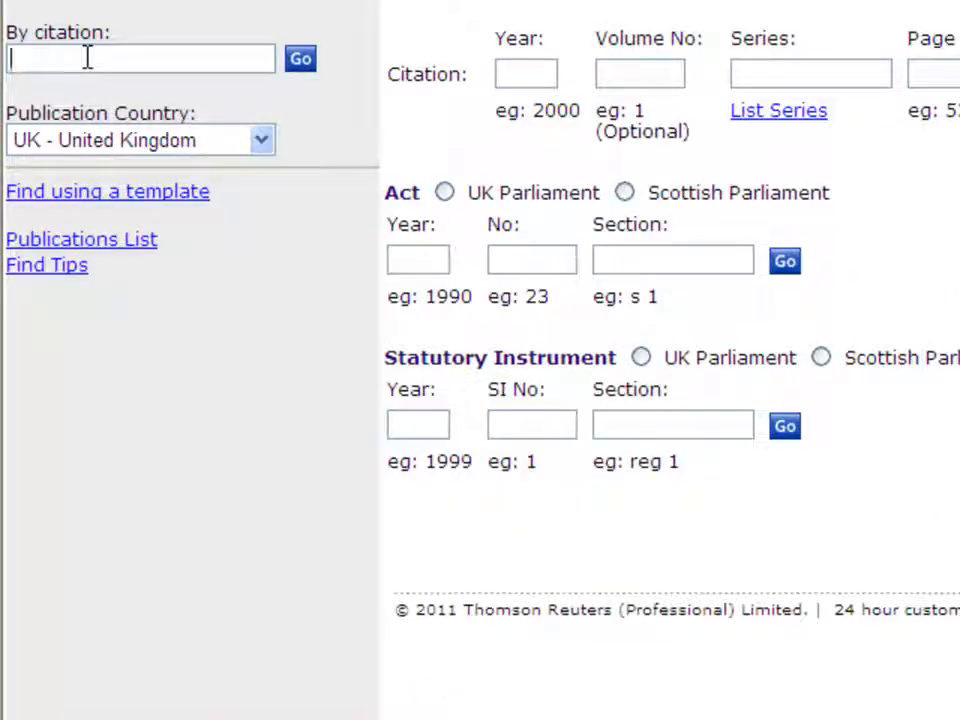
type("549 US 365")
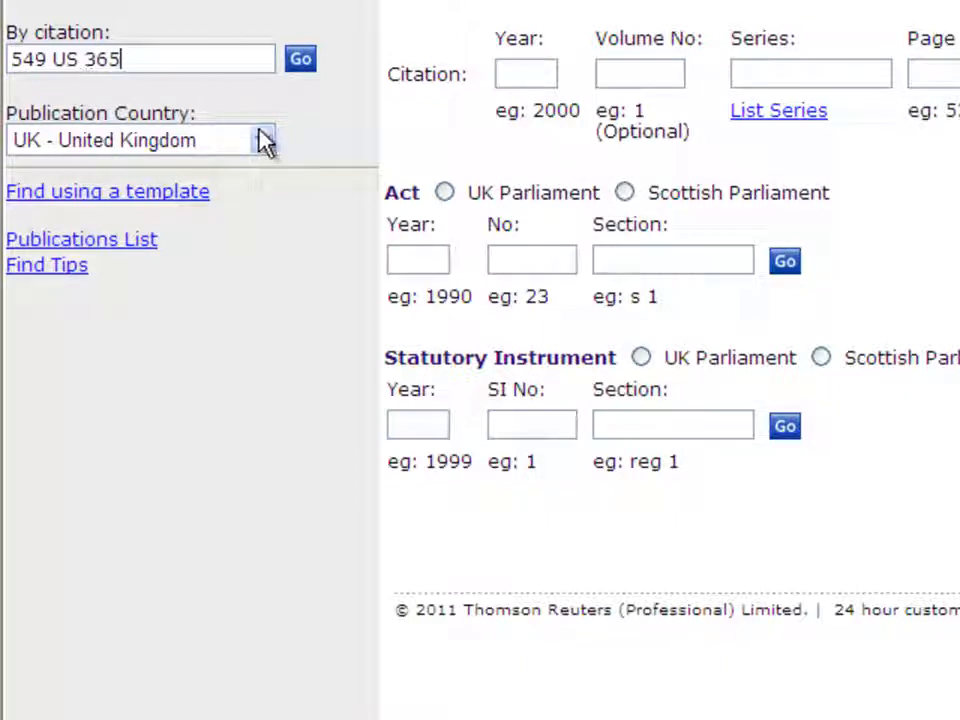
left_click(262, 140)
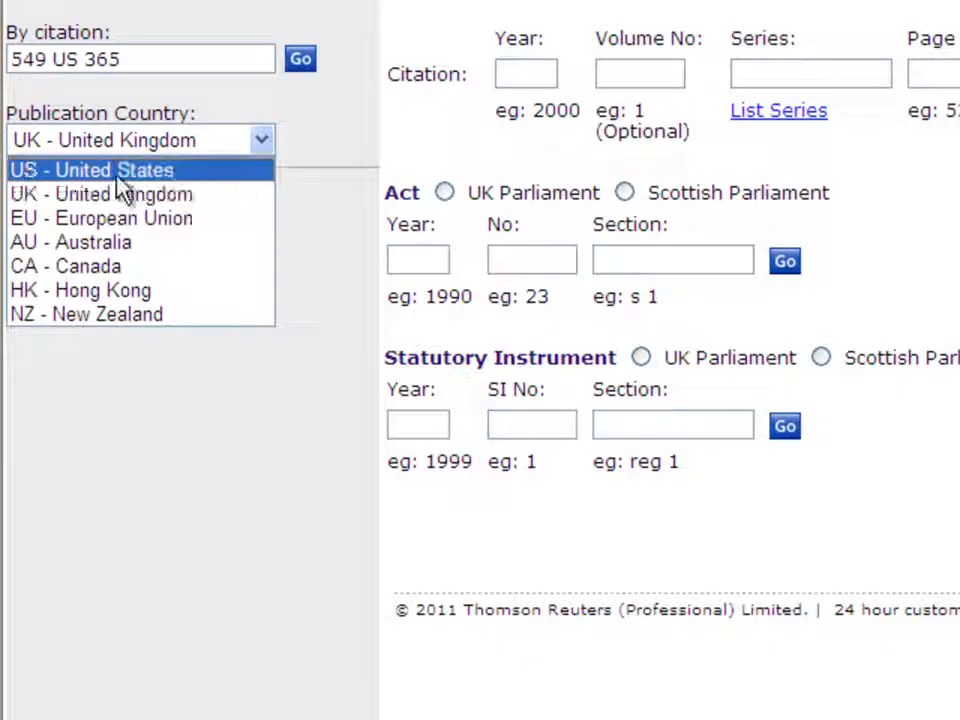
left_click(92, 168)
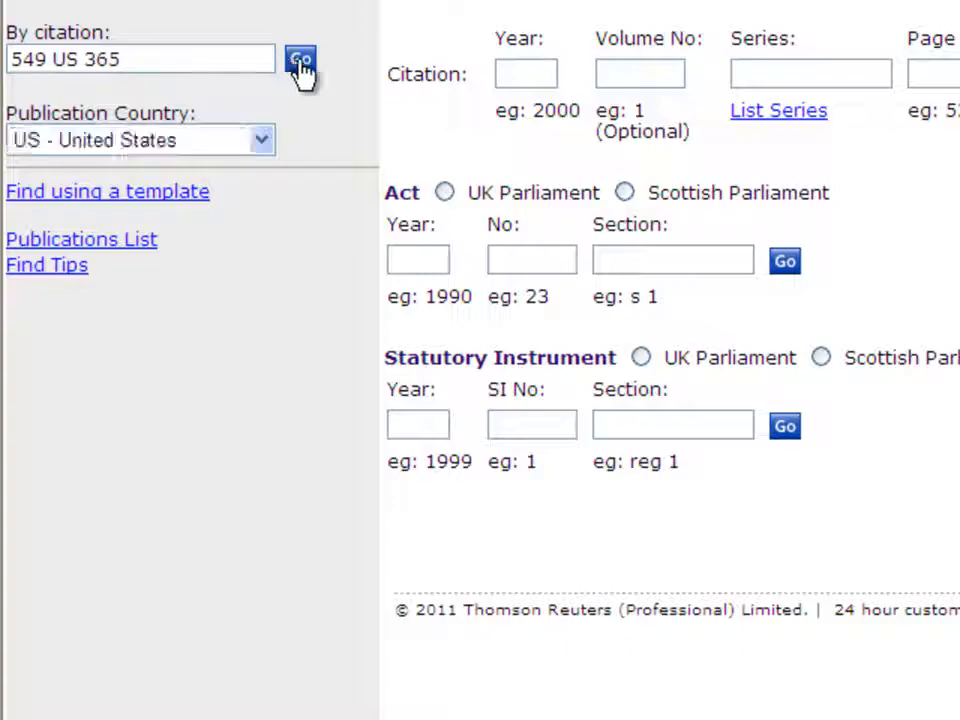
Step: Retrieve and scroll through Marrama v. Citizens Bank of Massachusetts, 549 U.S. 365
left_click(300, 60)
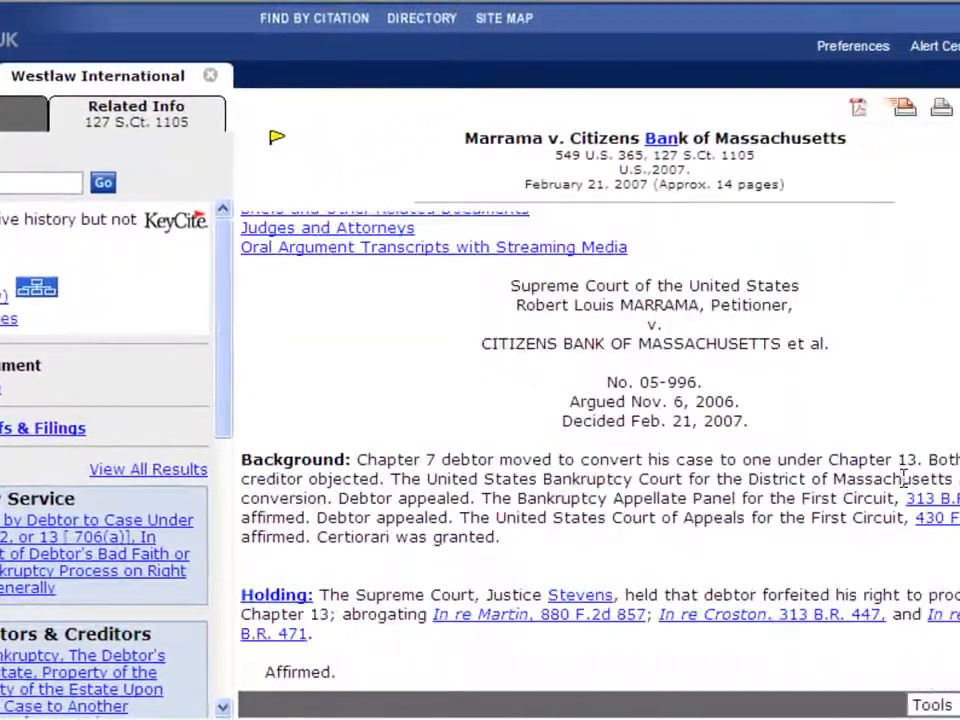
scroll("down", 3)
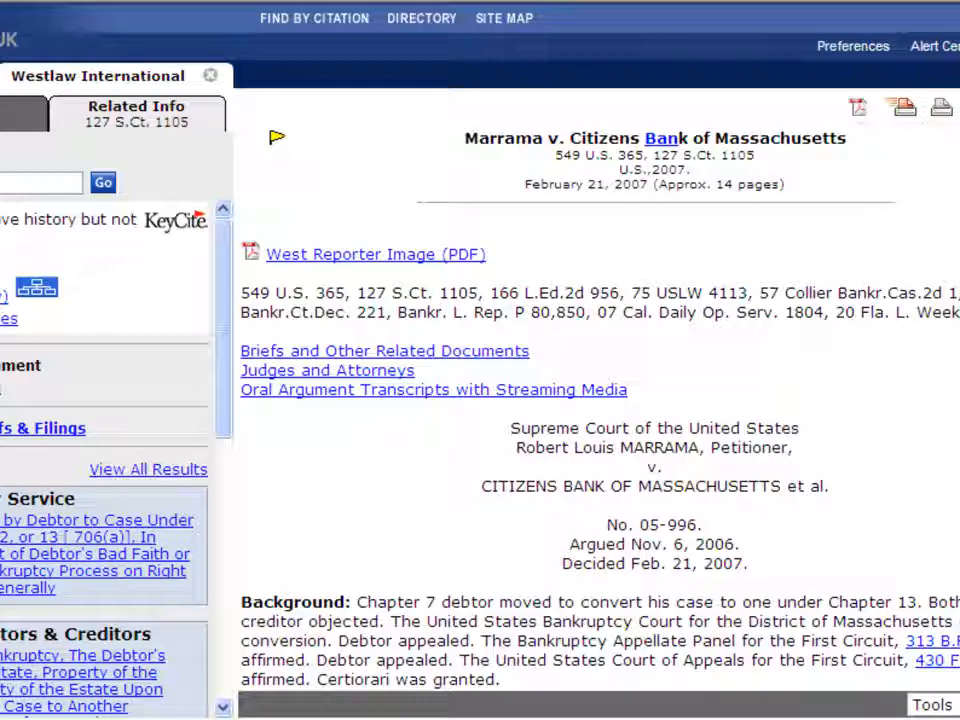
mouse_move(858, 110)
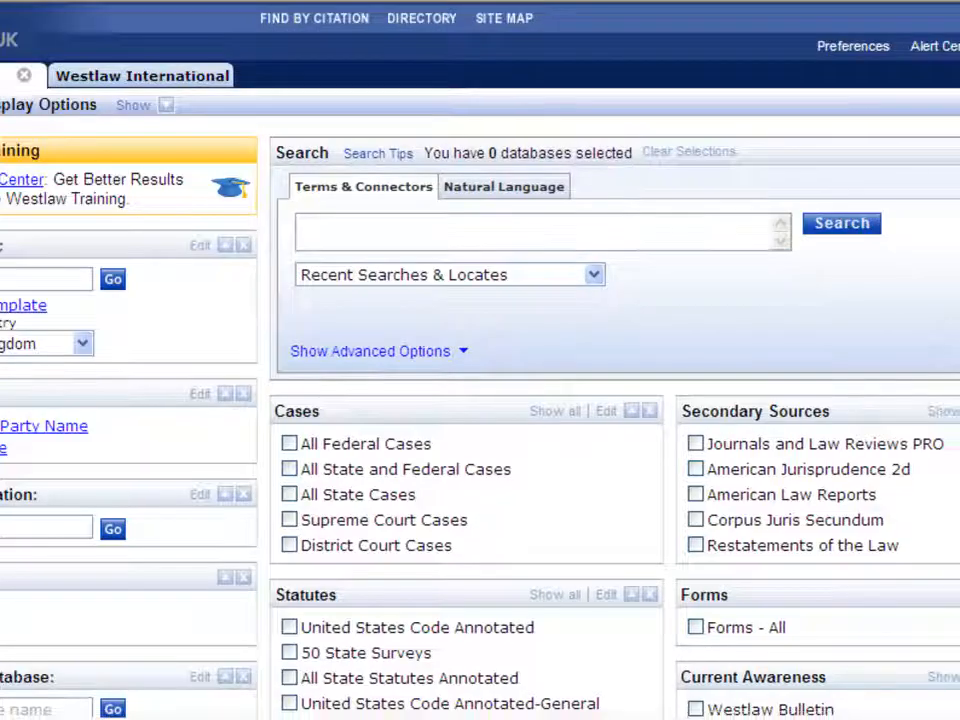
Step: Show the United States Code Annotated table of contents from its options arrow
scroll("down", 3)
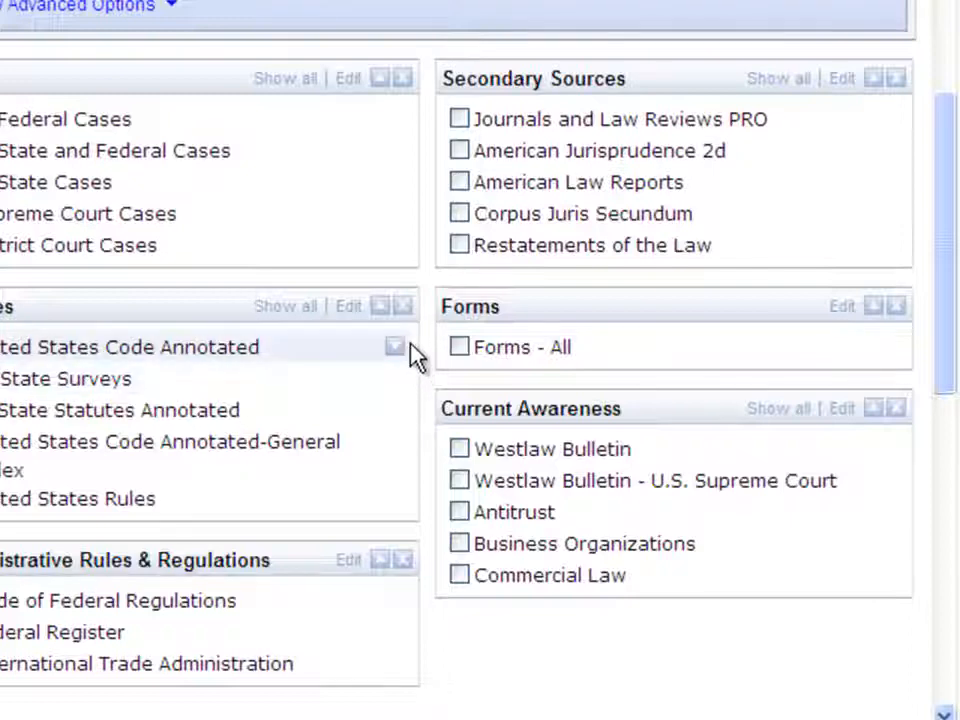
left_click(396, 346)
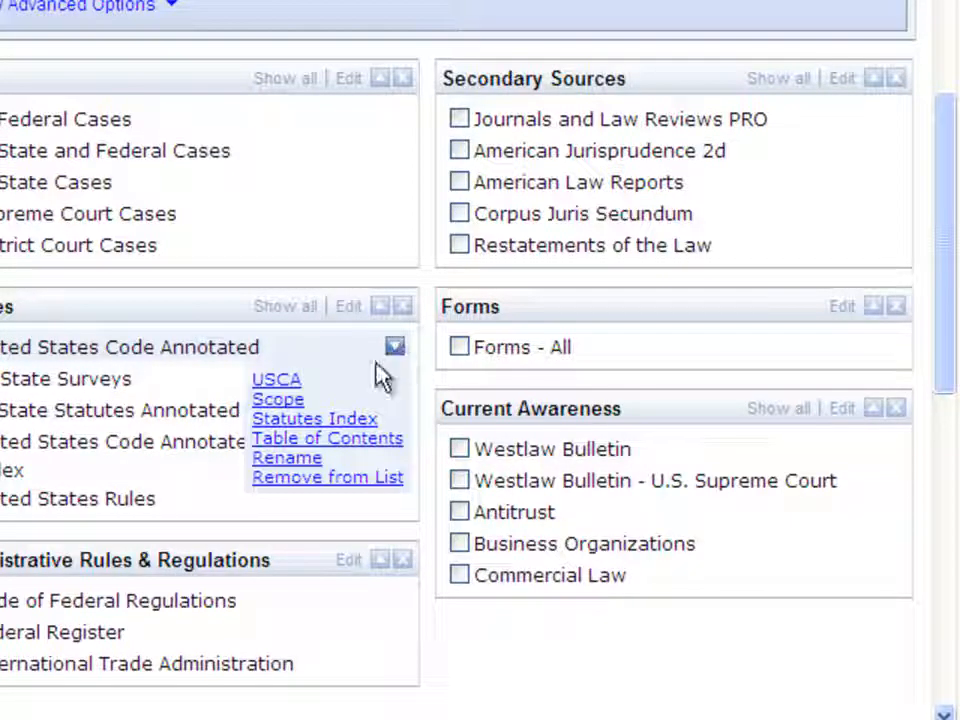
mouse_move(340, 450)
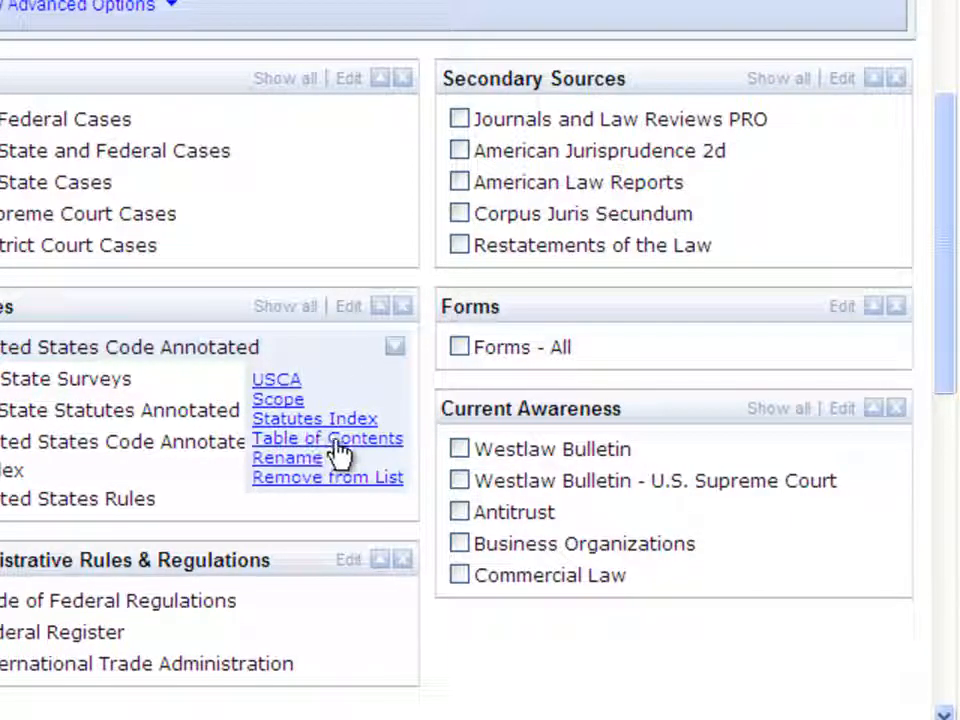
left_click(328, 440)
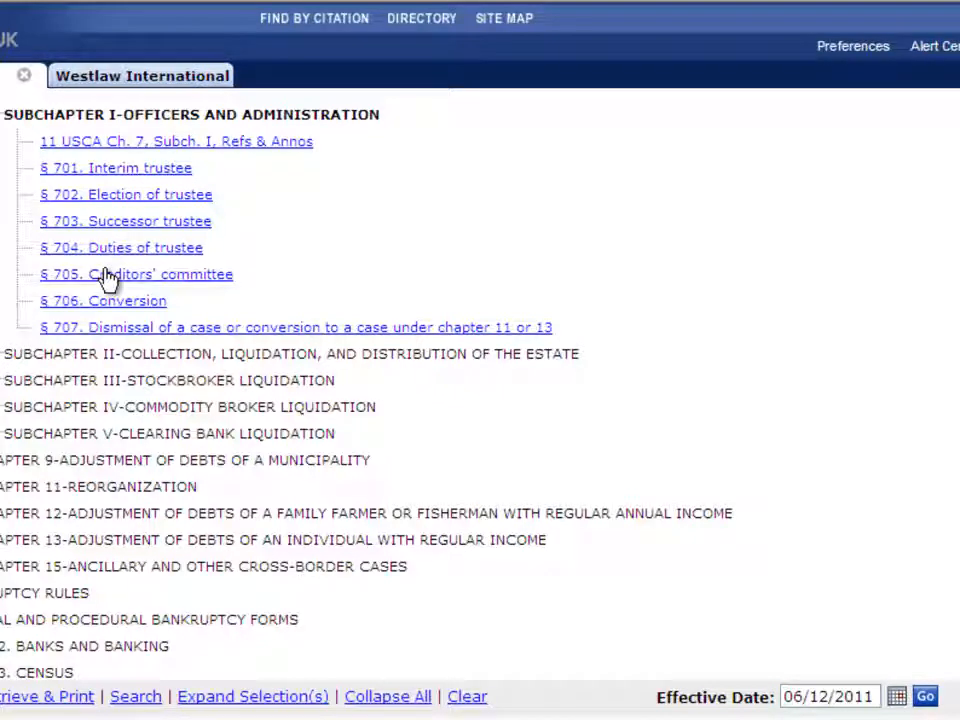
mouse_move(96, 304)
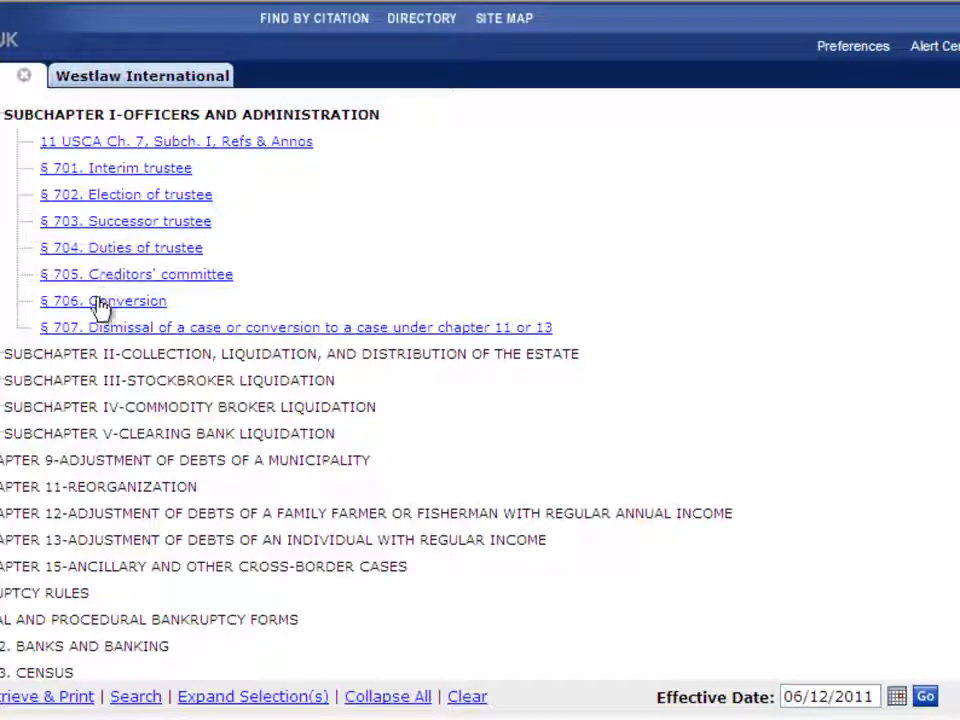
left_click(104, 300)
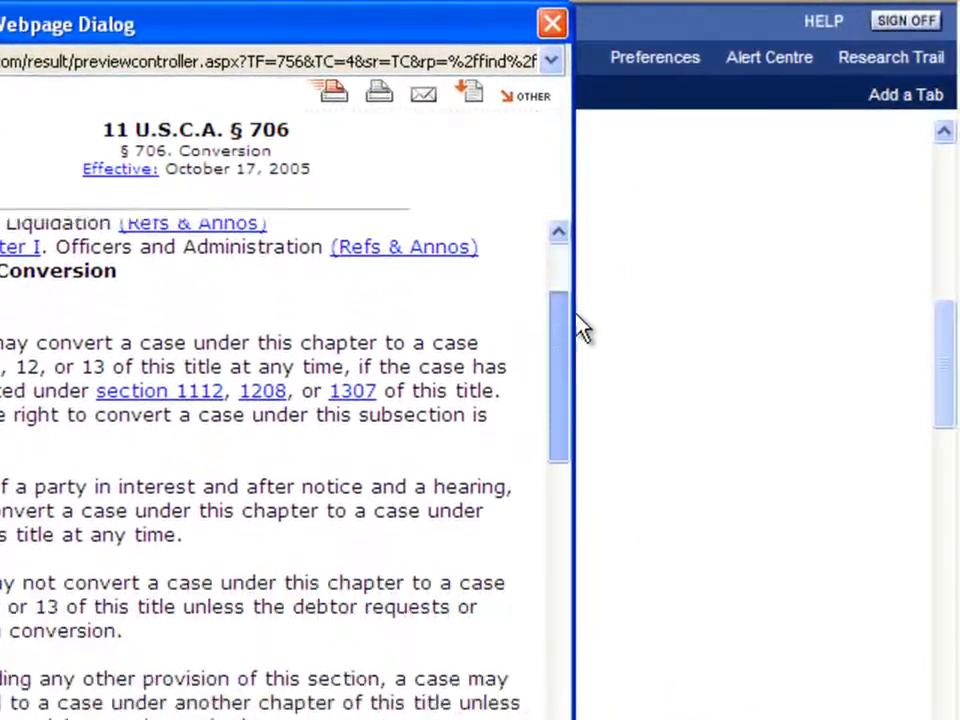
scroll("down", 3)
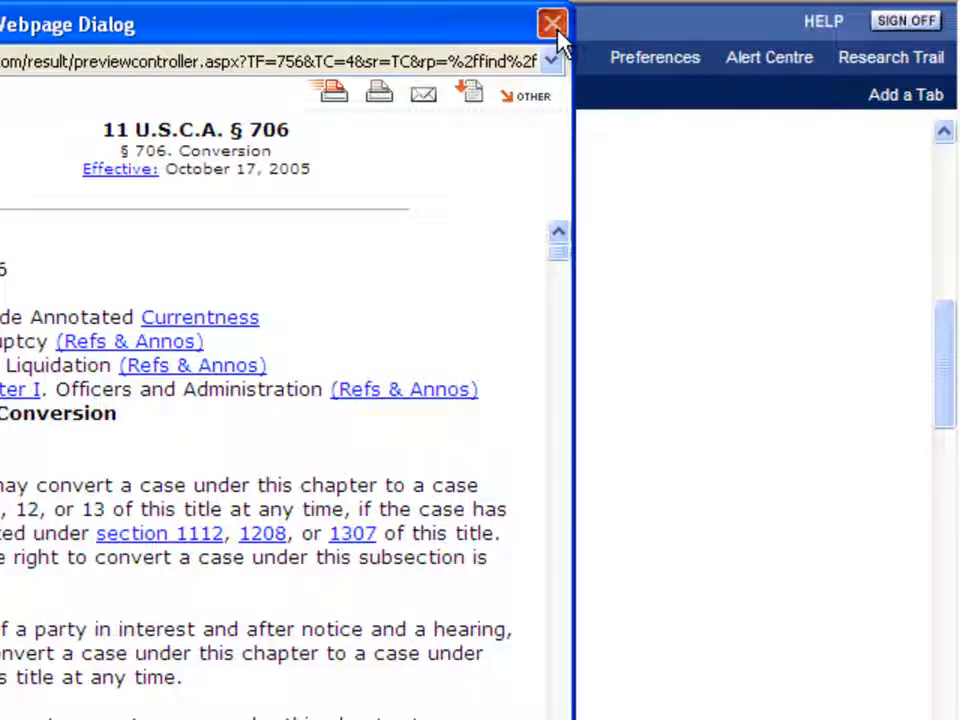
left_click(552, 24)
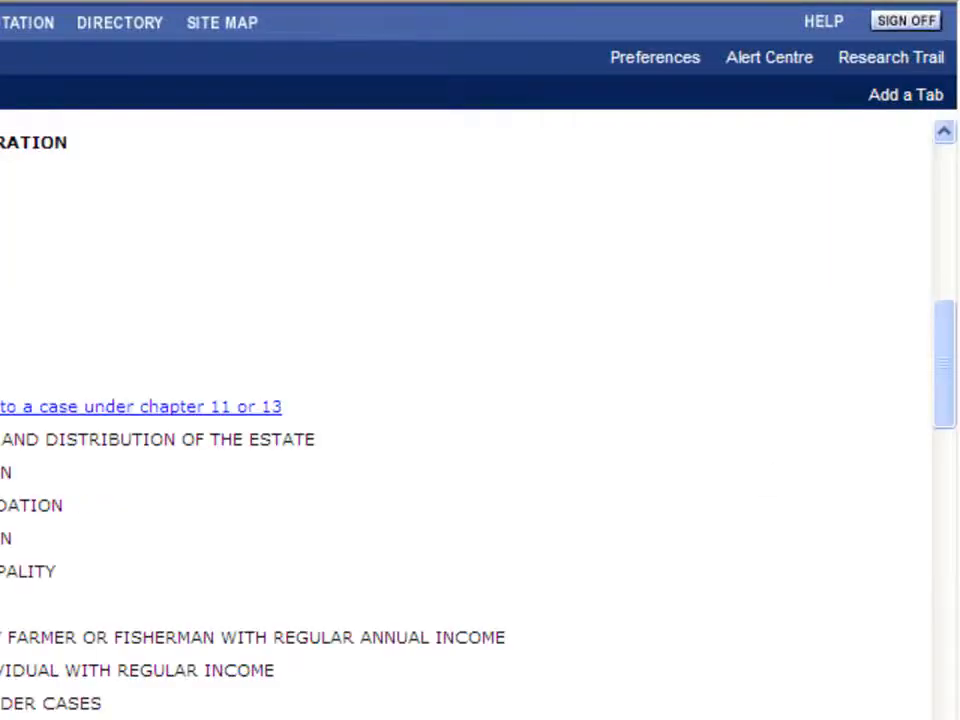
Step: From the International Directory, select the World Journals and Law Reviews (WORLD-JLR) database
left_click(292, 94)
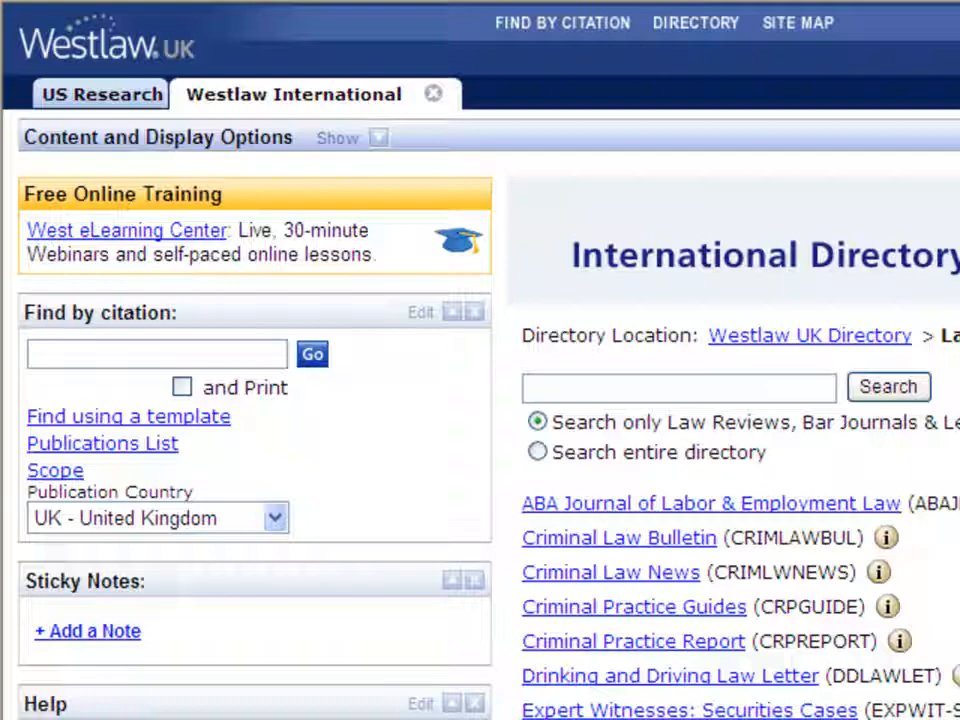
scroll("down", 3)
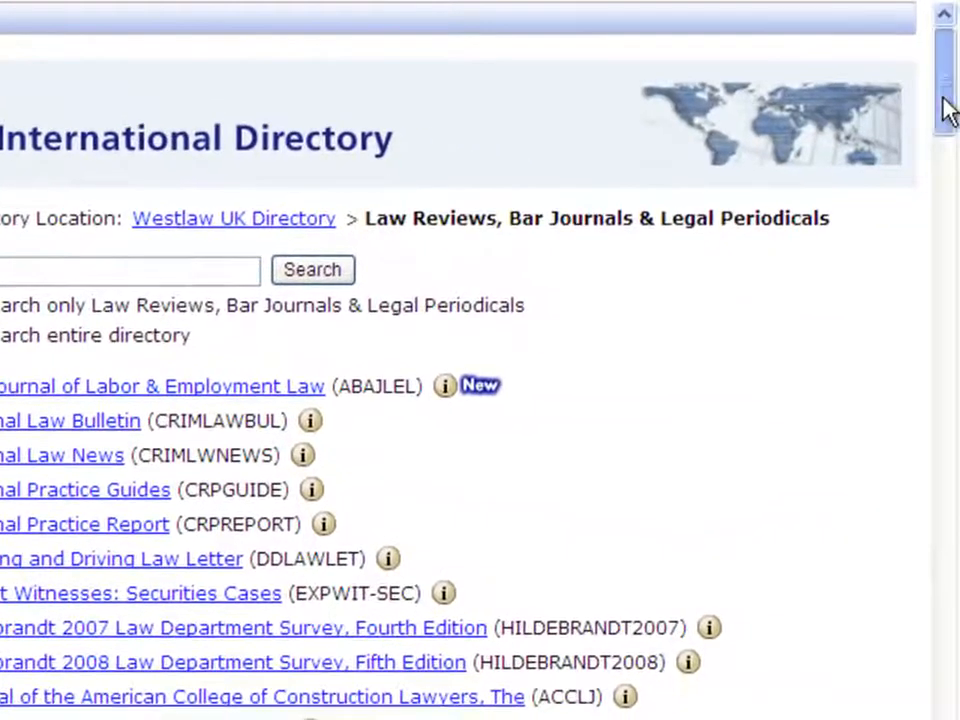
scroll("down", 3)
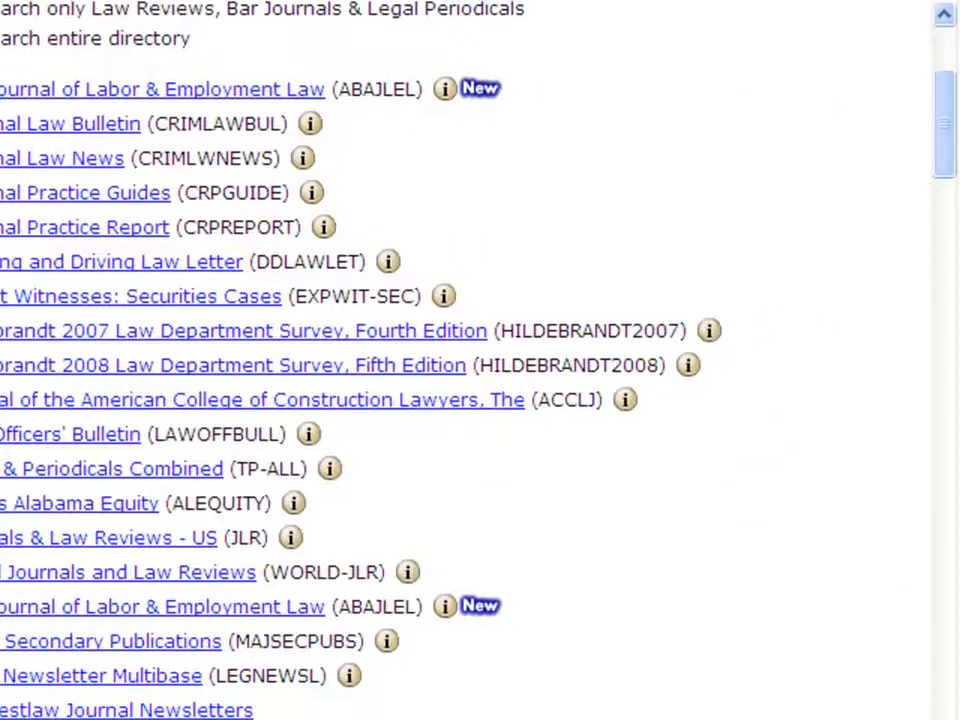
mouse_move(50, 584)
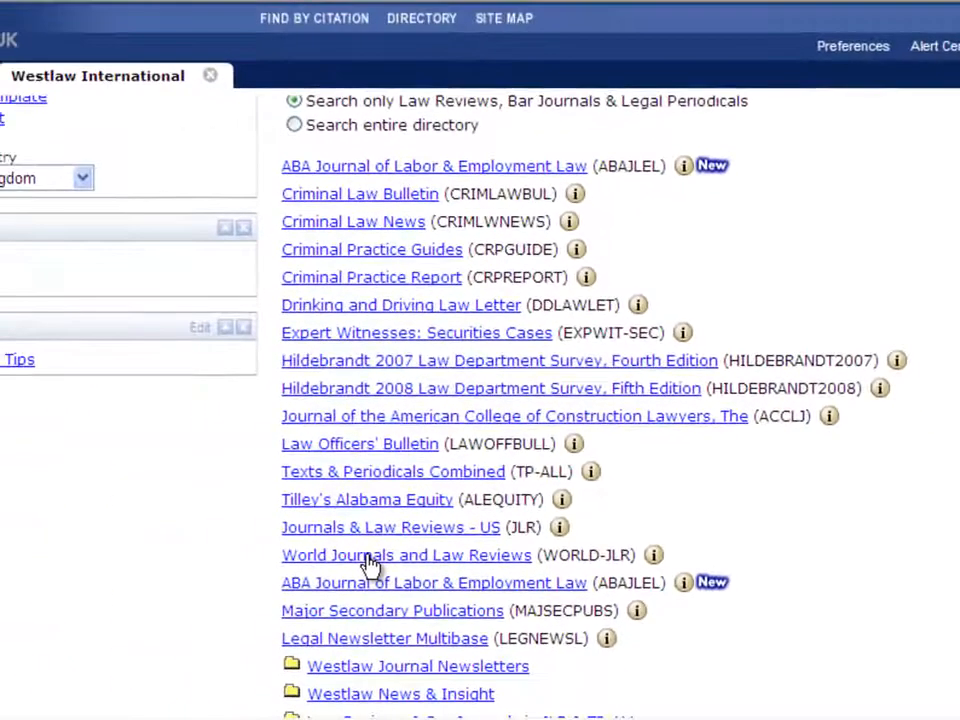
left_click(406, 556)
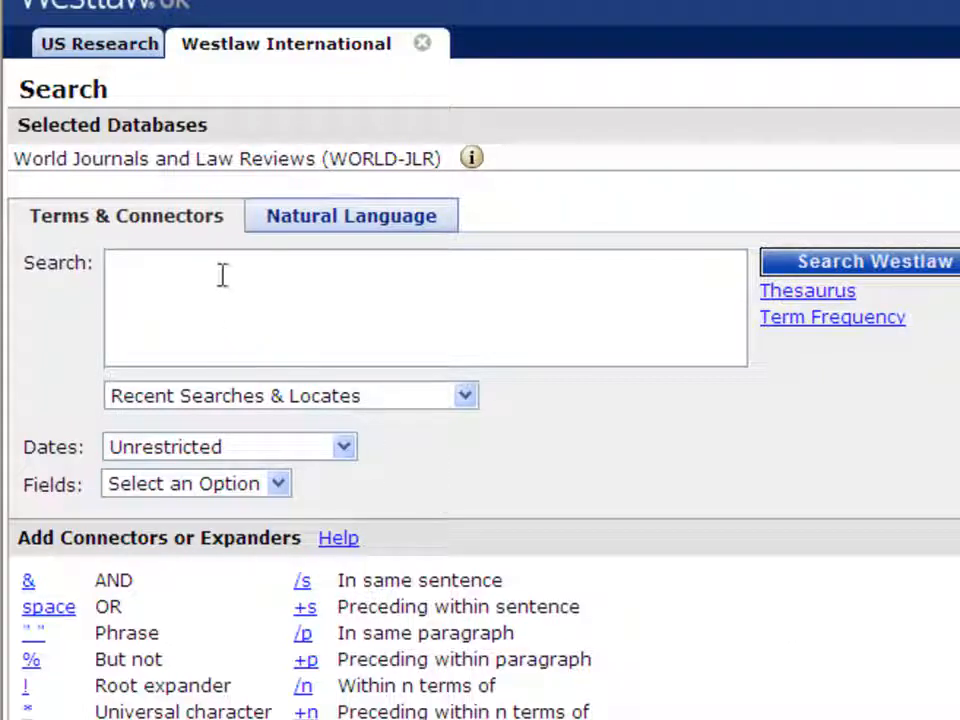
Step: Run the Terms & Connectors query insolvency /s restructuring in WORLD-JLR
type("insolvency")
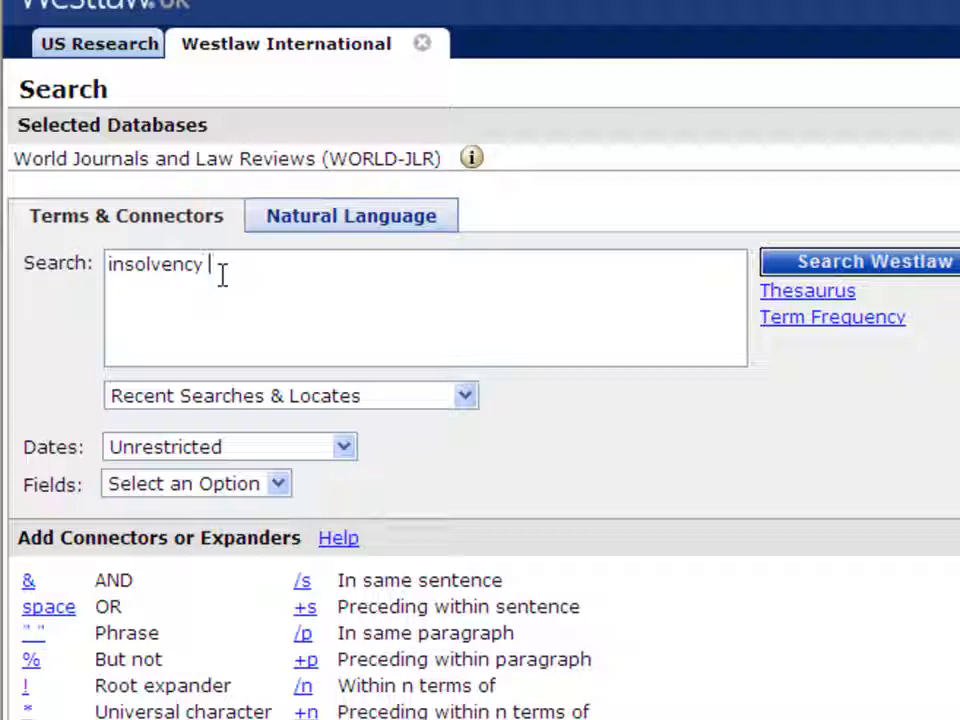
type("/s")
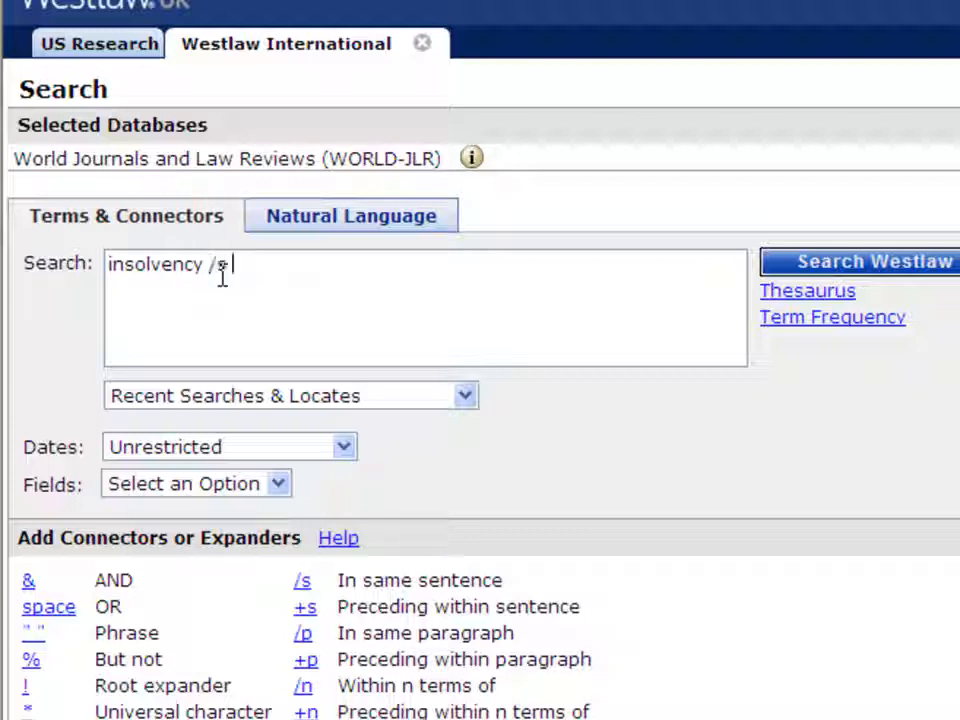
type("restructuri")
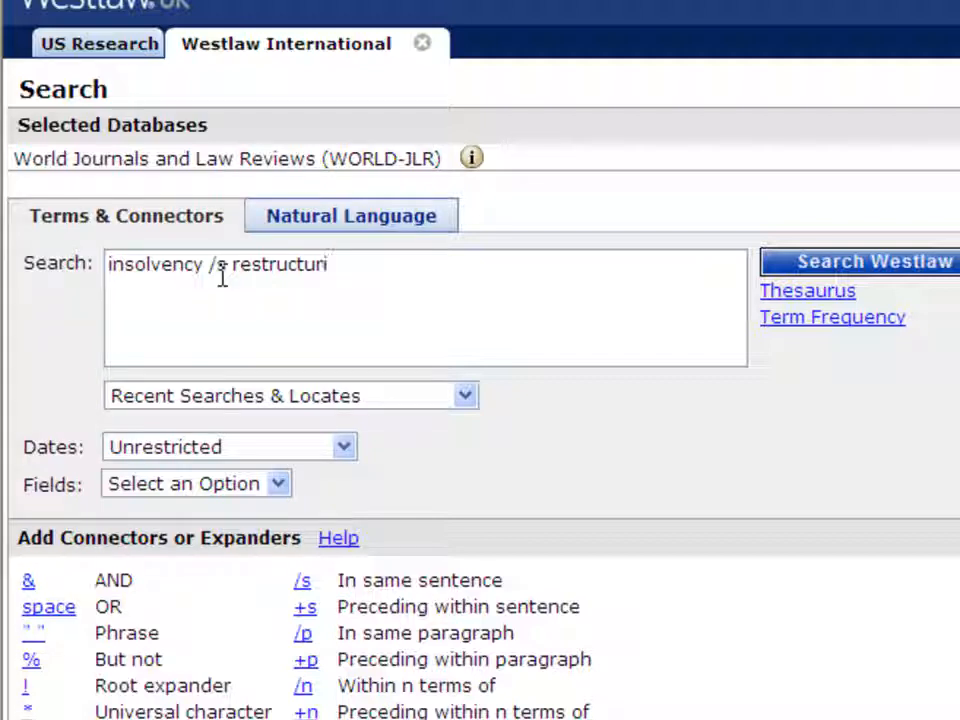
type("ng")
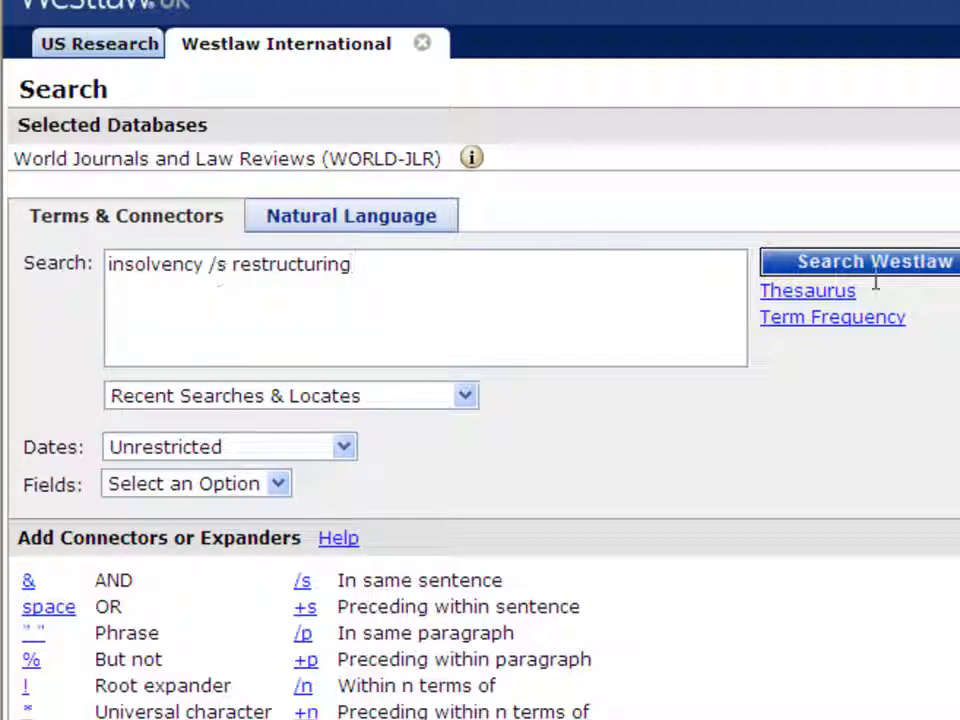
double_click(432, 580)
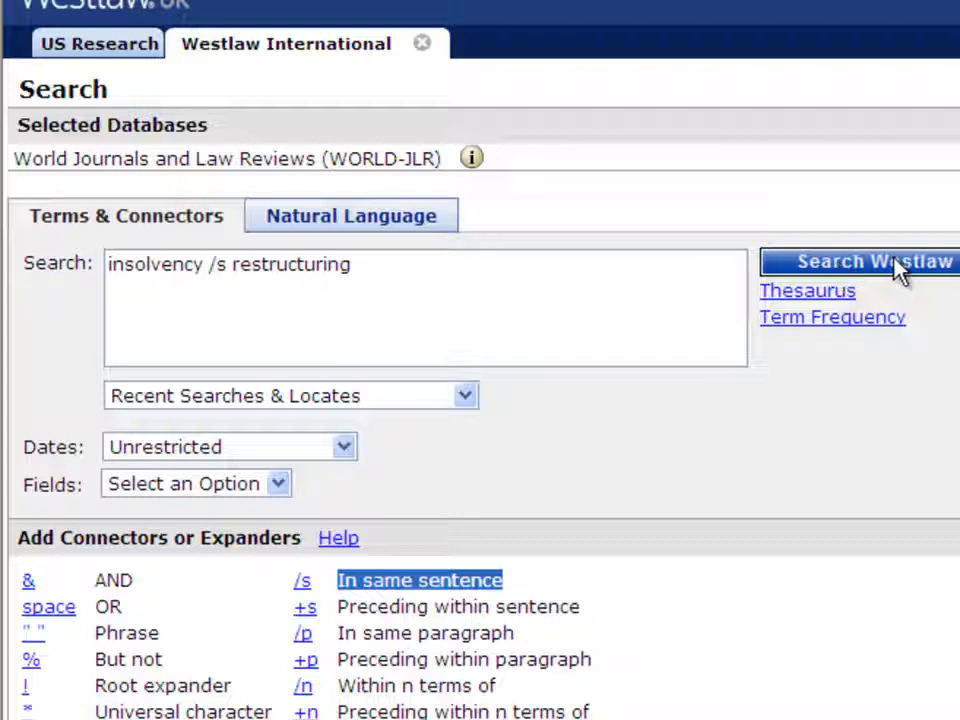
left_click(858, 260)
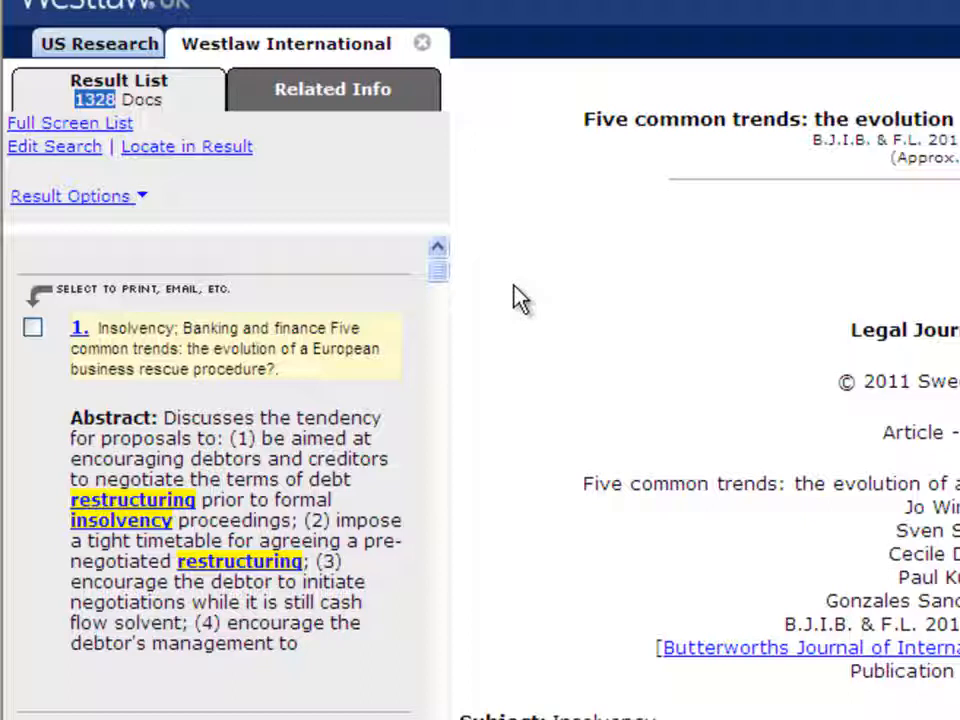
mouse_move(56, 146)
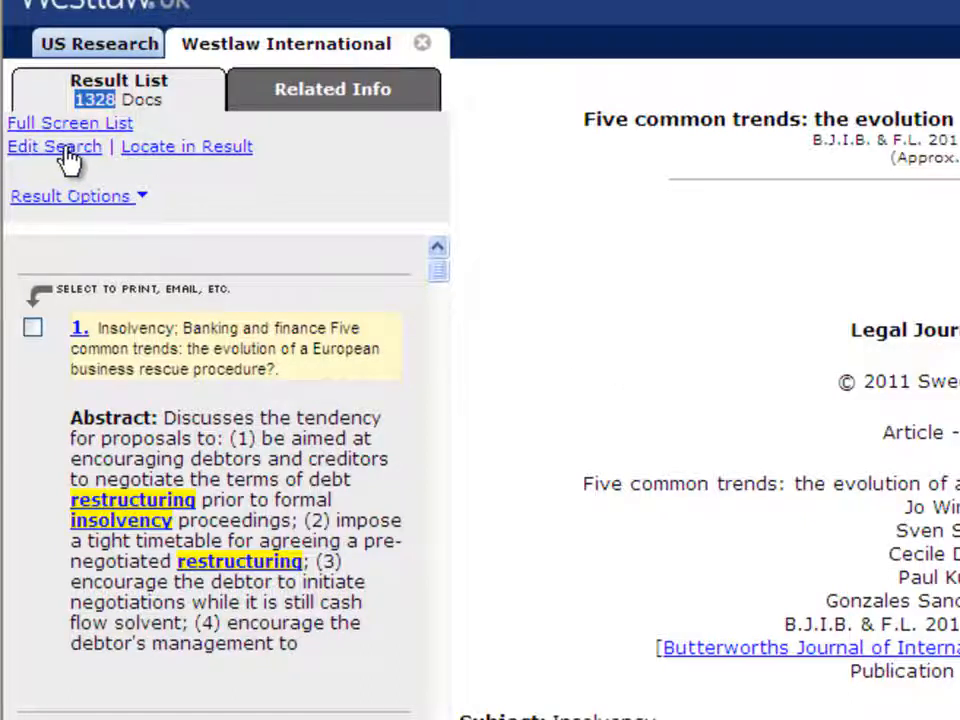
Step: Edit the search to the title-restricted query TI(insolvency /s restructuring)
left_click(54, 146)
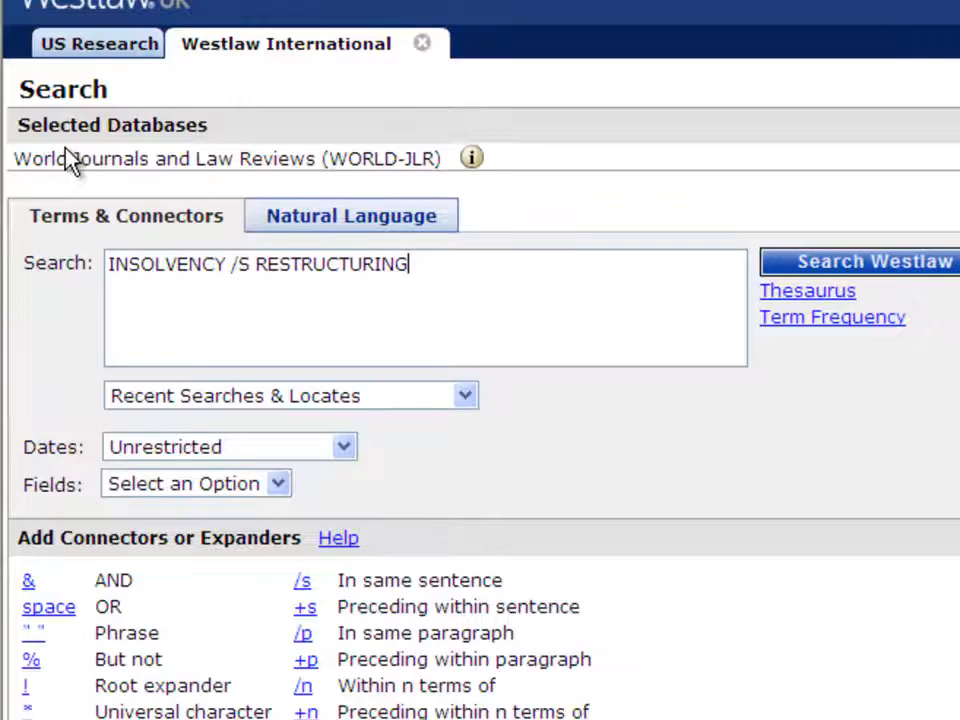
triple_click(256, 264)
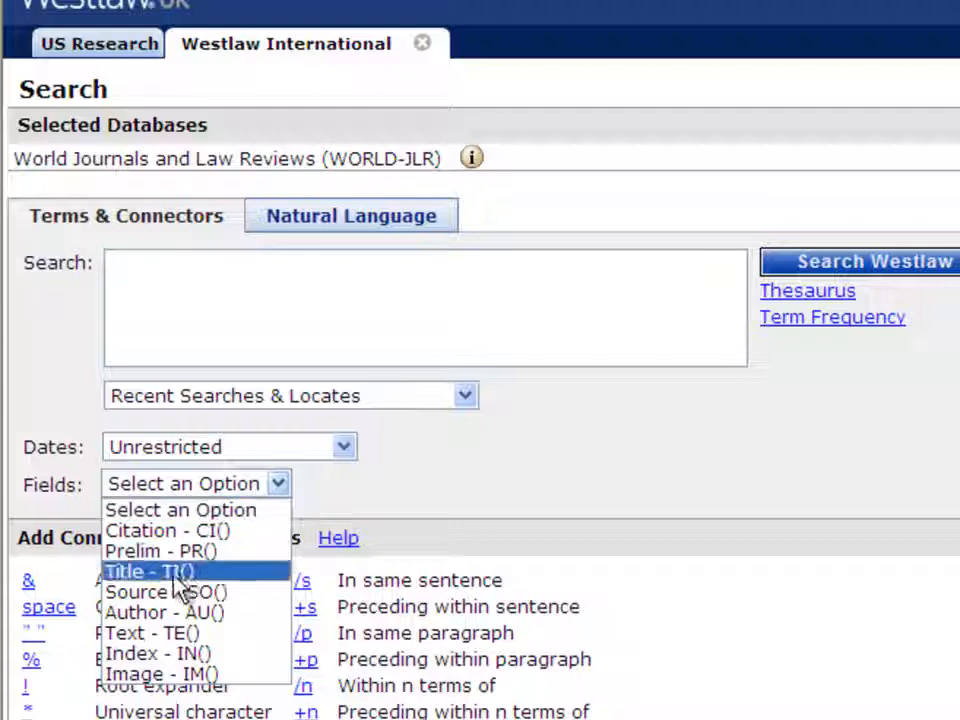
left_click(148, 570)
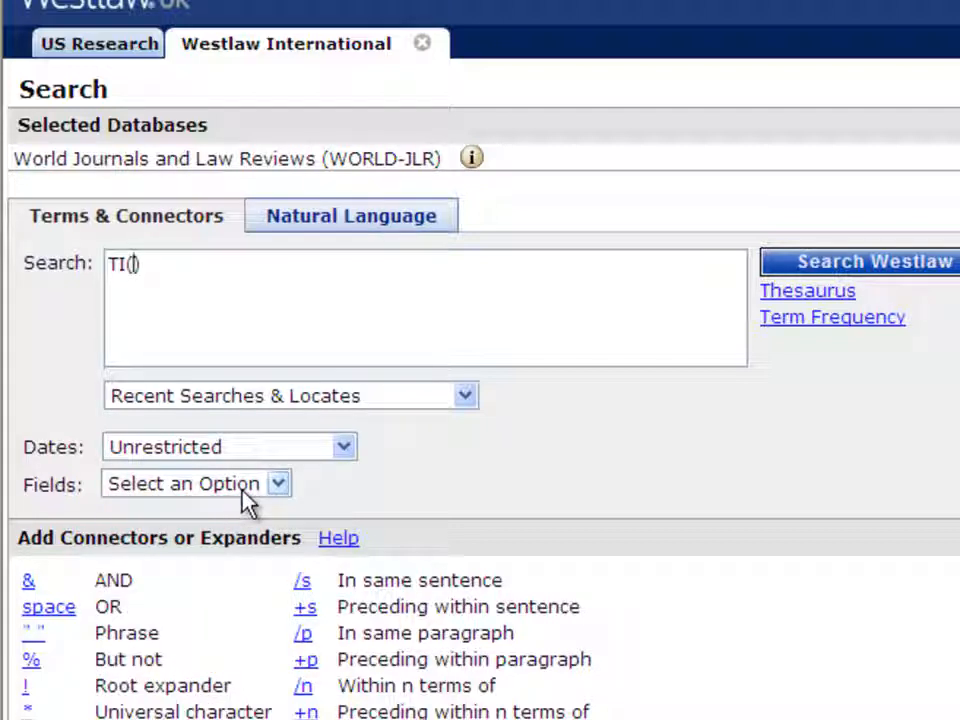
type("insolvency /s restructuring")
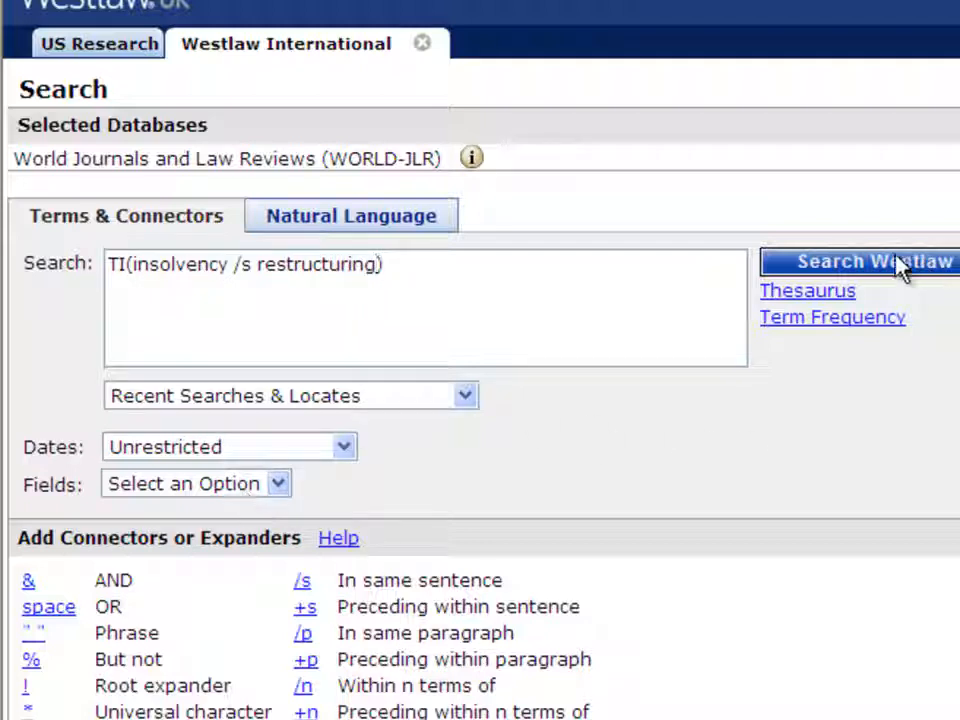
mouse_move(876, 276)
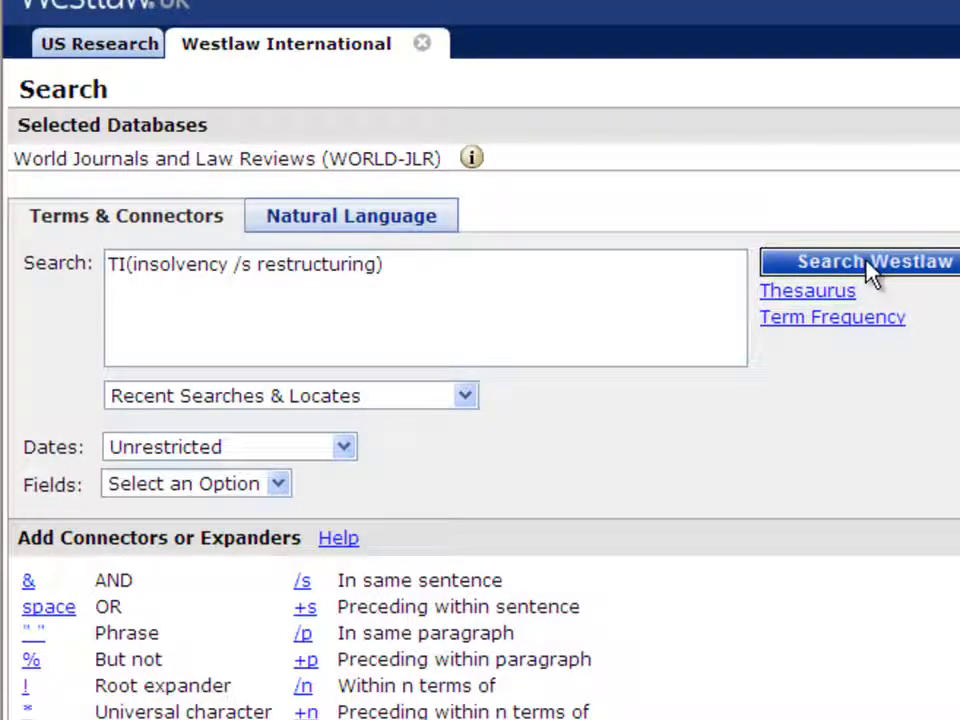
Step: Run the title-restricted search, returning 22 documents, and read the first article
left_click(860, 260)
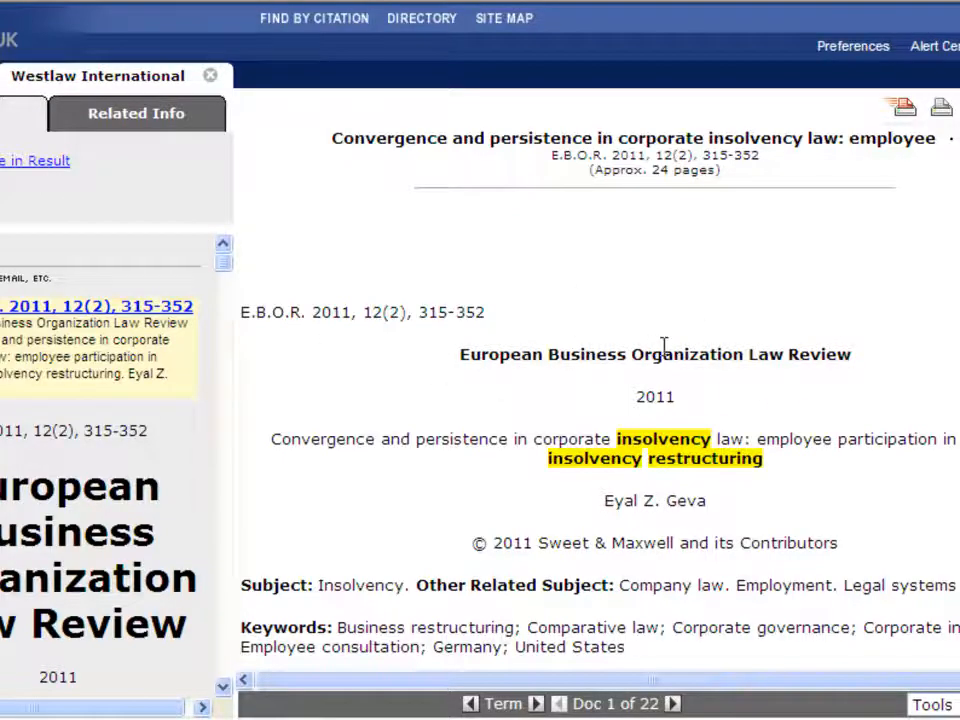
scroll("down", 3)
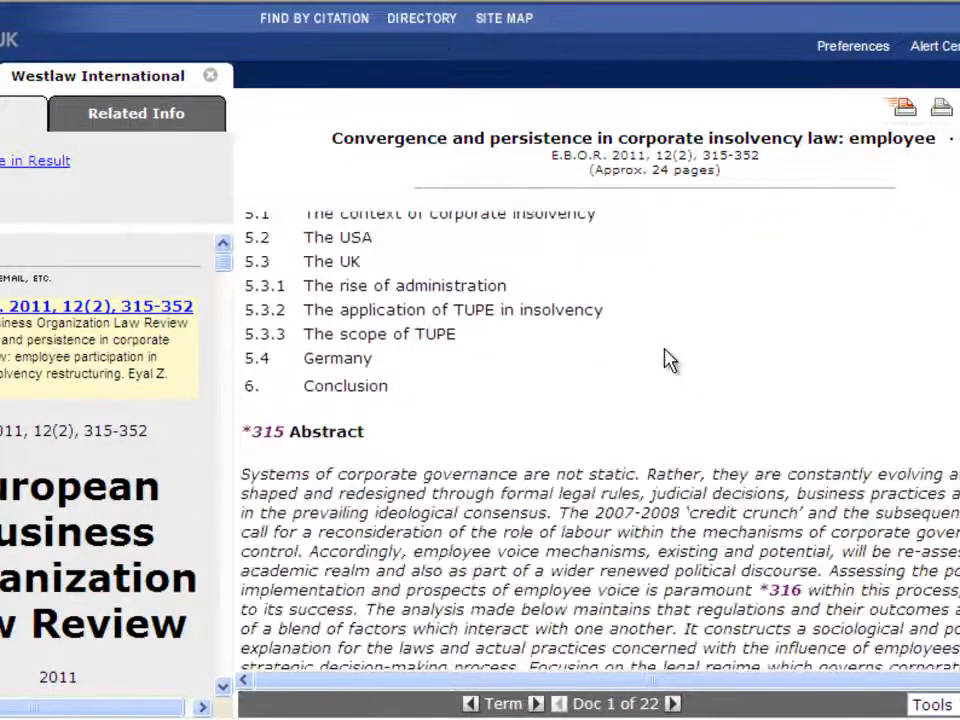
scroll("down", 3)
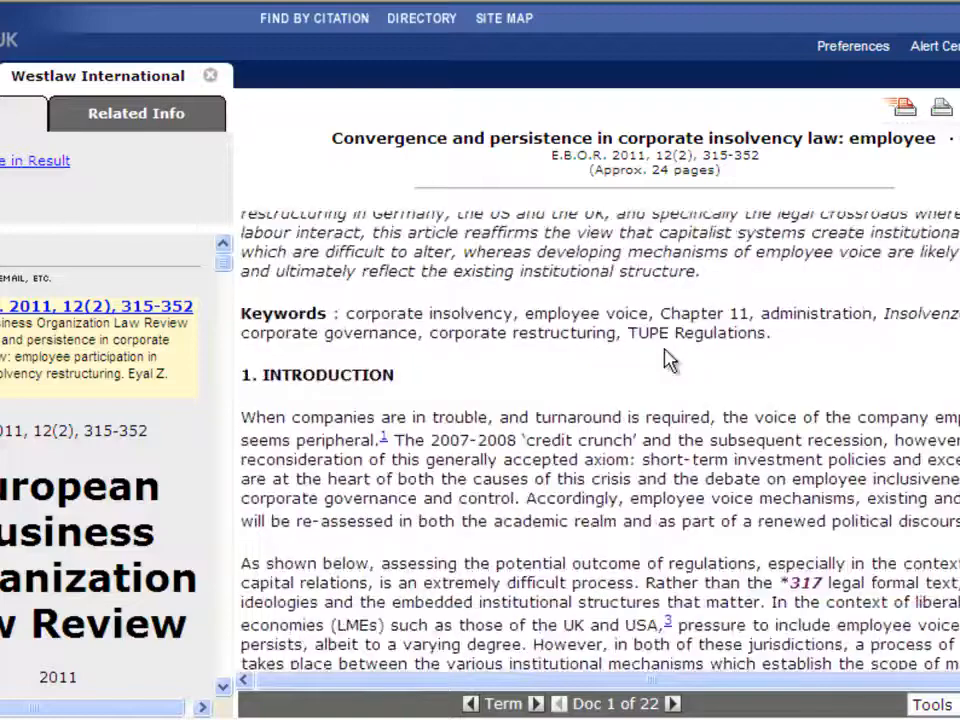
scroll("down", 3)
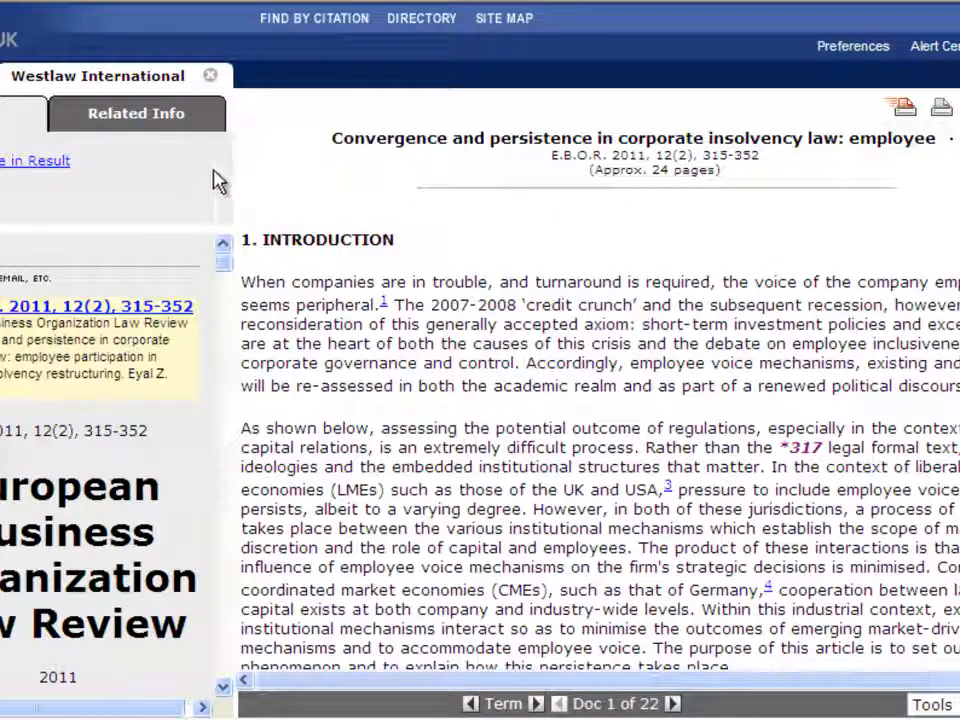
mouse_move(290, 190)
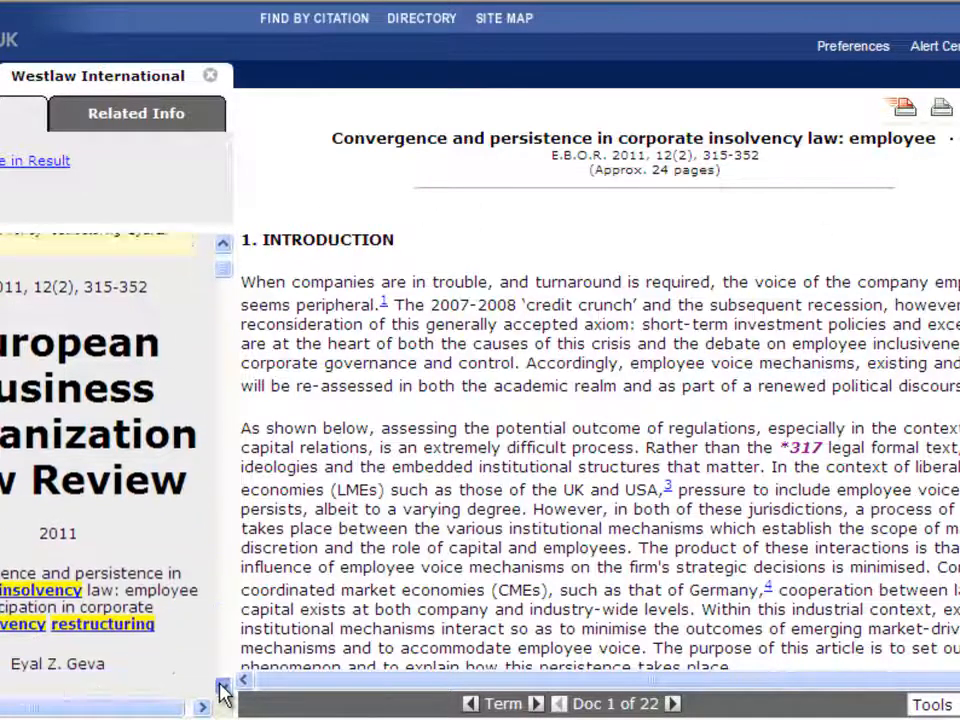
Step: Hide the Result List pane to read the European Business Organization Law Review article at full width
left_click(220, 690)
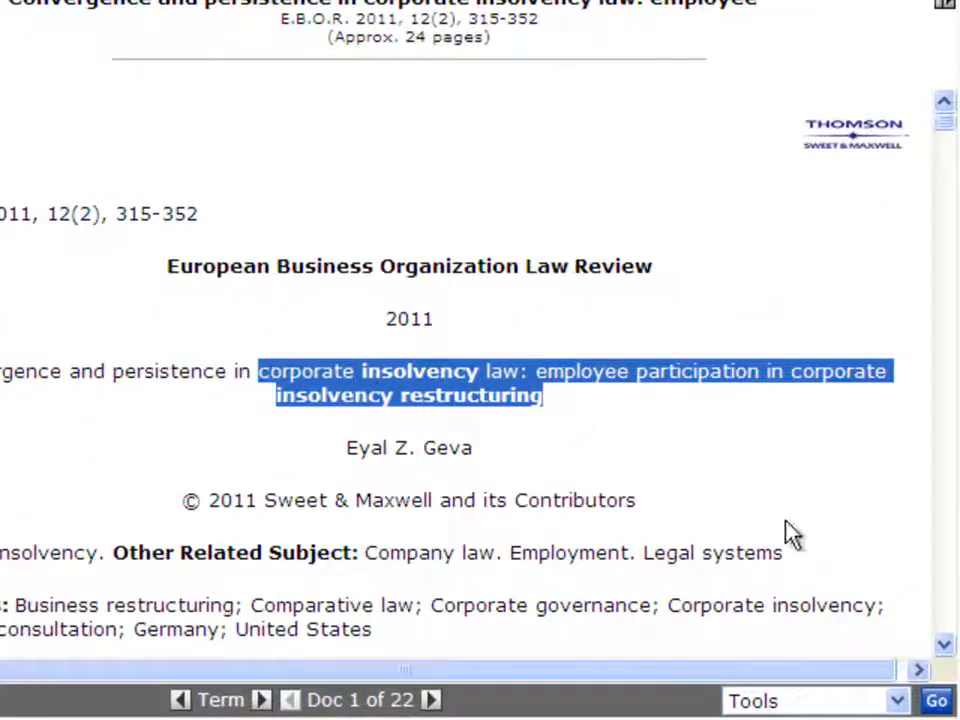
scroll("down", 3)
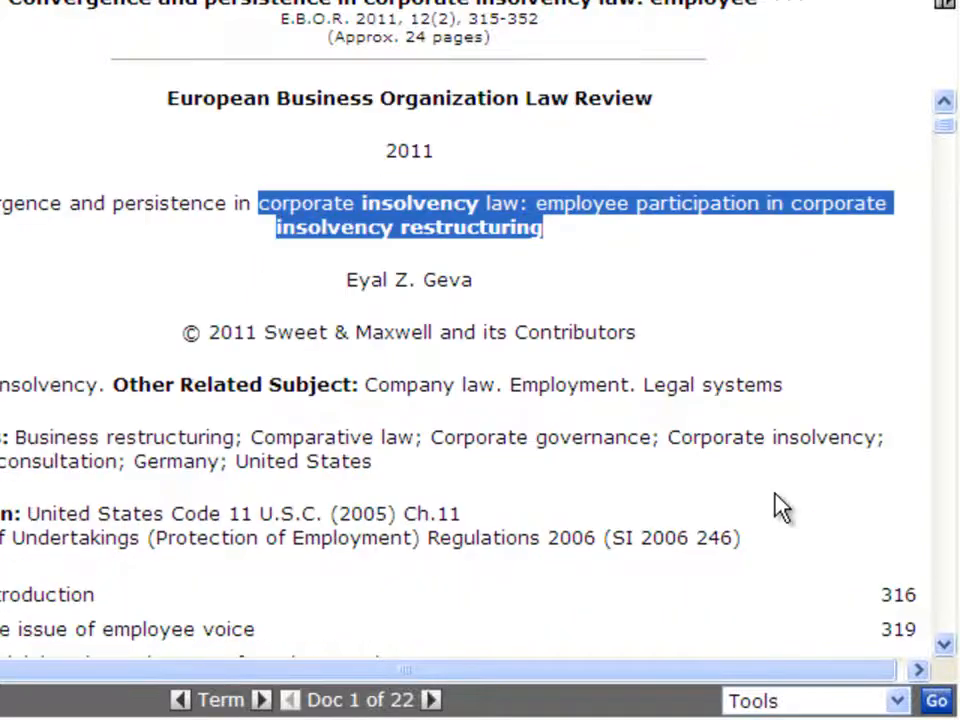
scroll("down", 3)
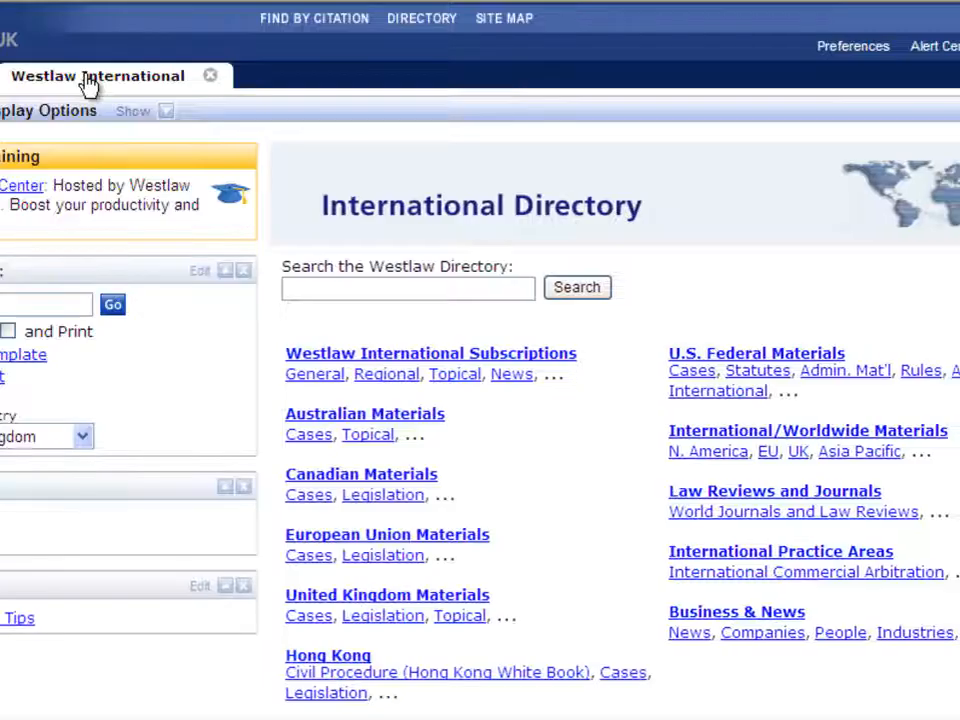
mouse_move(584, 496)
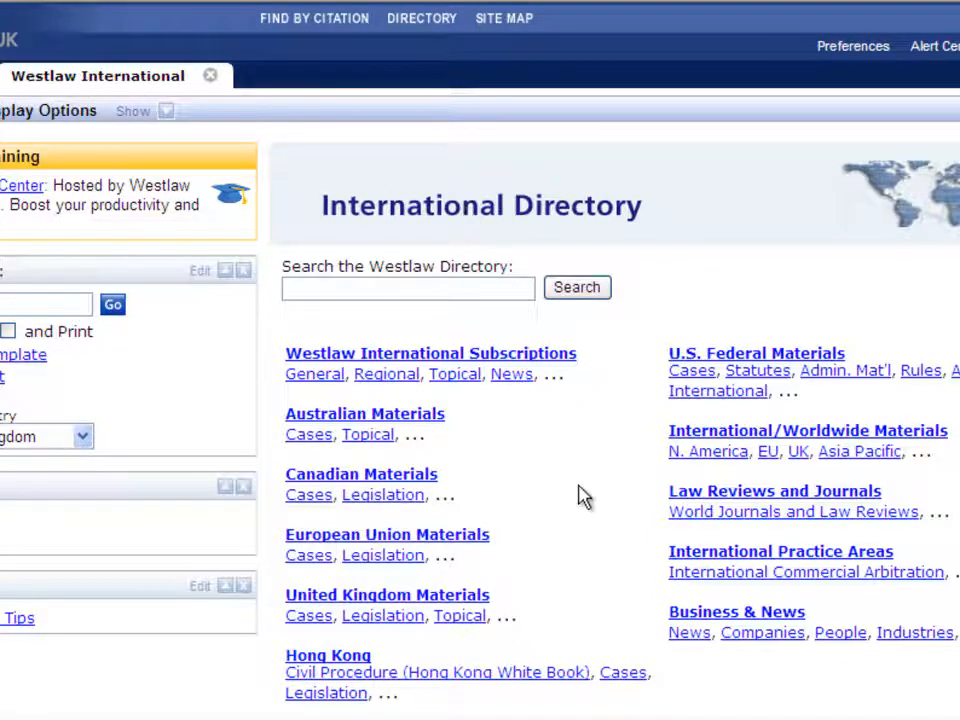
mouse_move(416, 424)
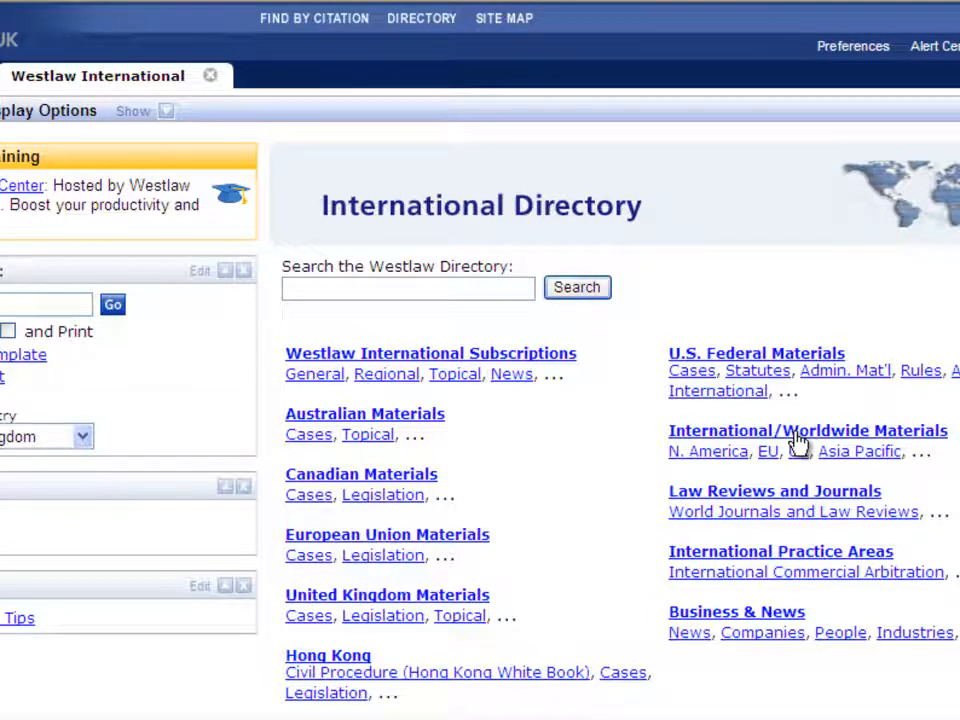
Step: Browse International/Worldwide Materials to Asia and the Pacific Rim Individual Country Materials
left_click(808, 430)
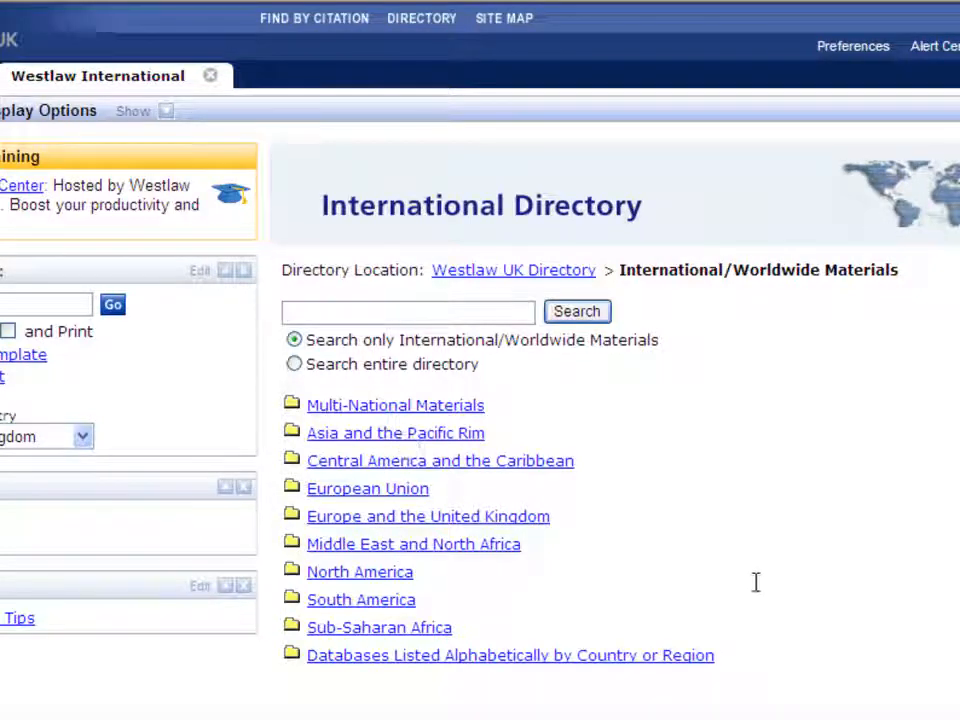
left_click(394, 432)
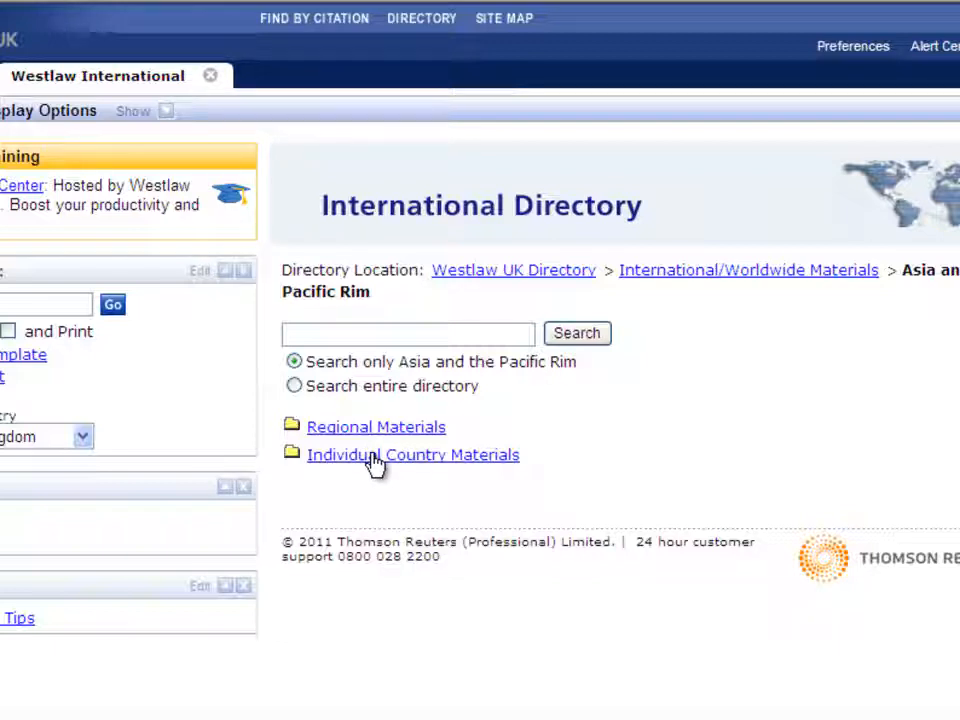
mouse_move(388, 464)
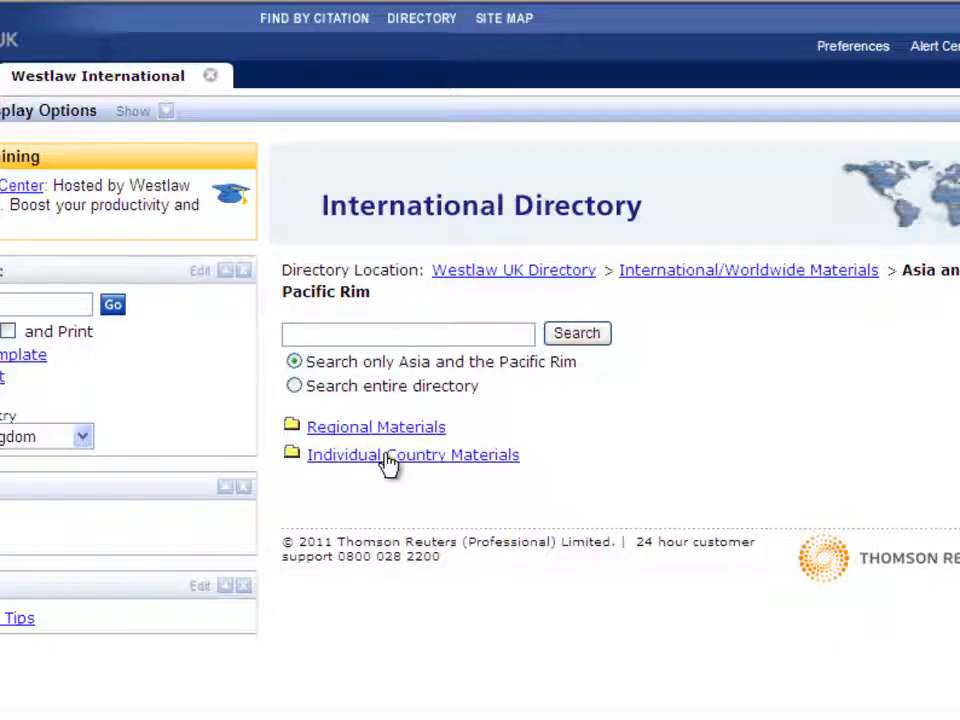
left_click(412, 456)
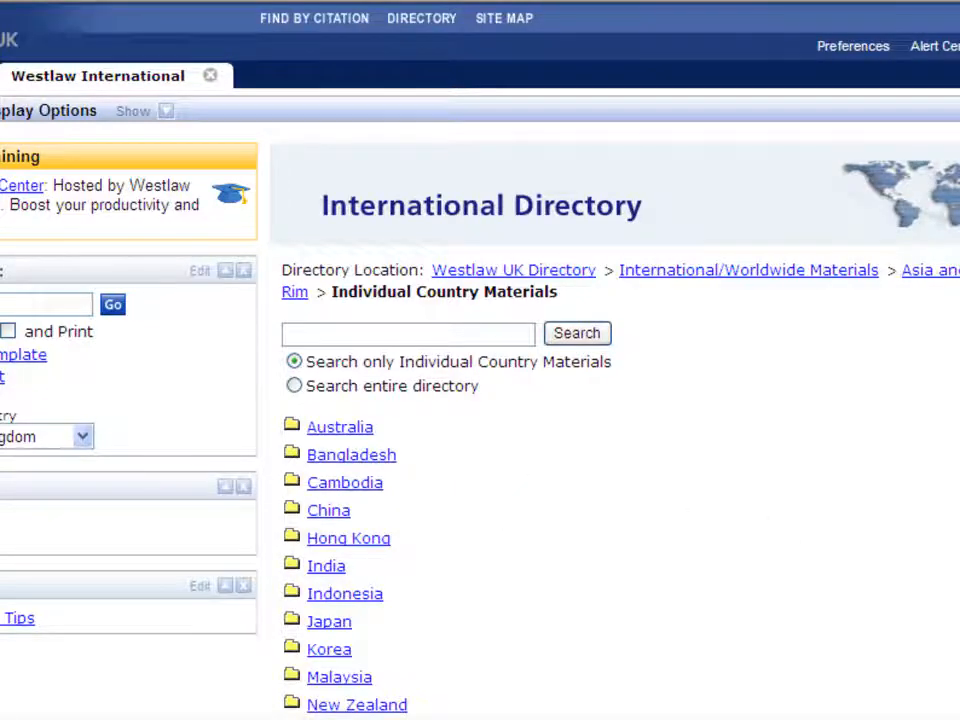
scroll("down", 3)
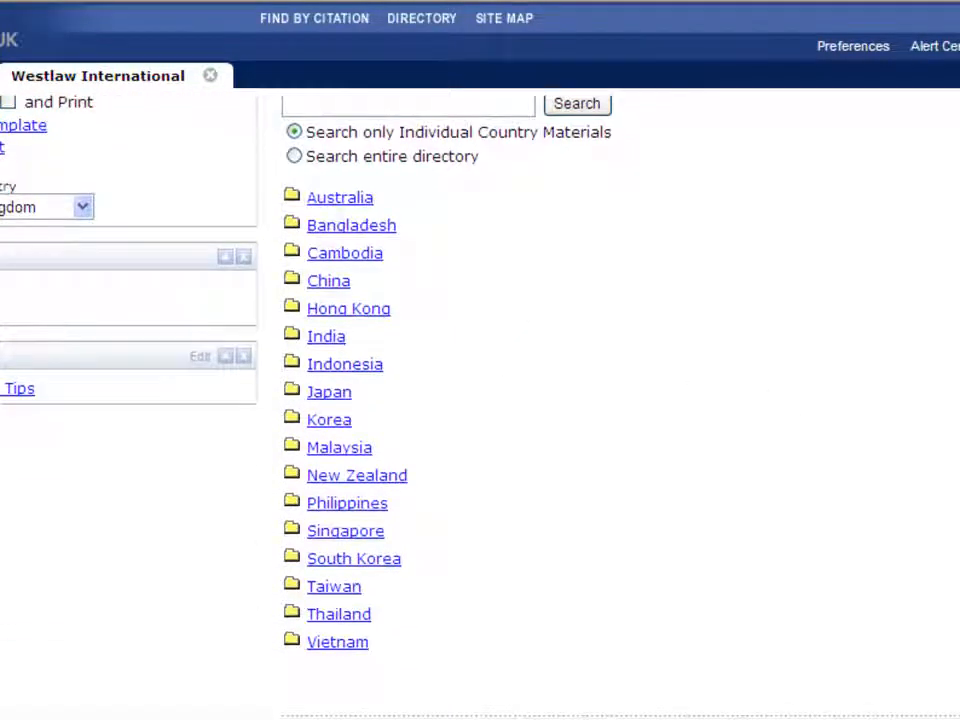
mouse_move(328, 420)
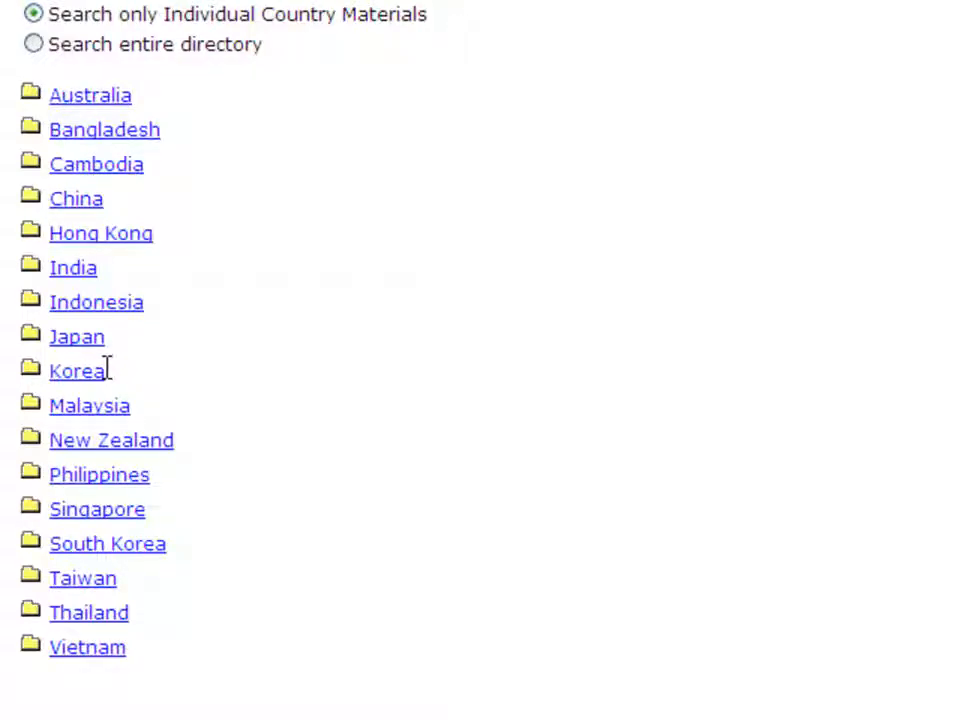
mouse_move(156, 400)
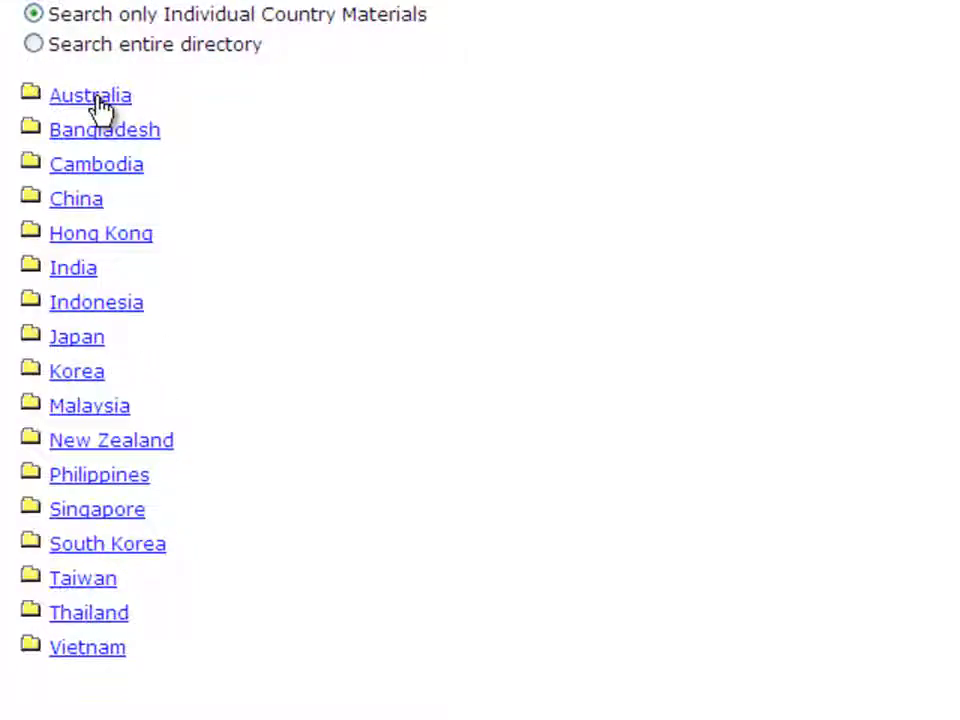
Step: View Australia's collections, then return to the country list and show Korea's materials
left_click(90, 96)
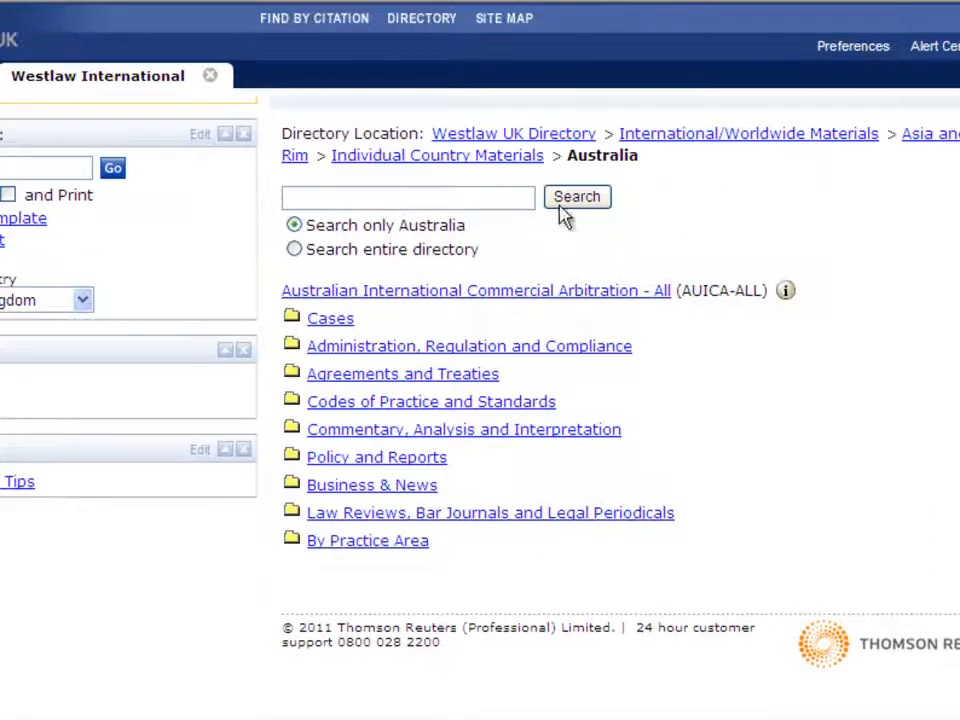
left_click(436, 156)
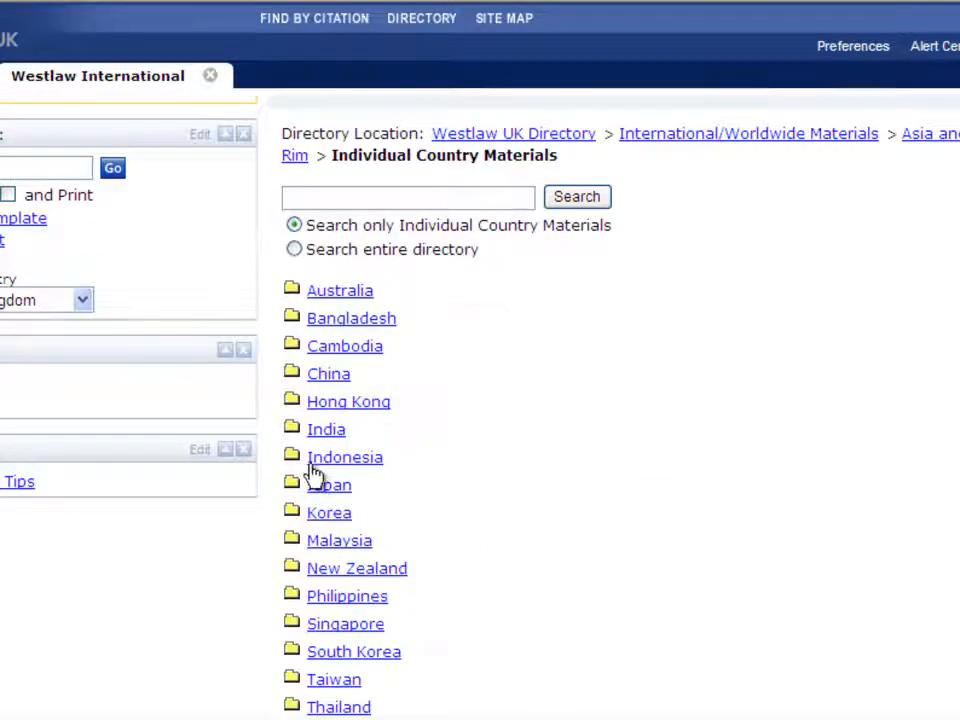
mouse_move(330, 520)
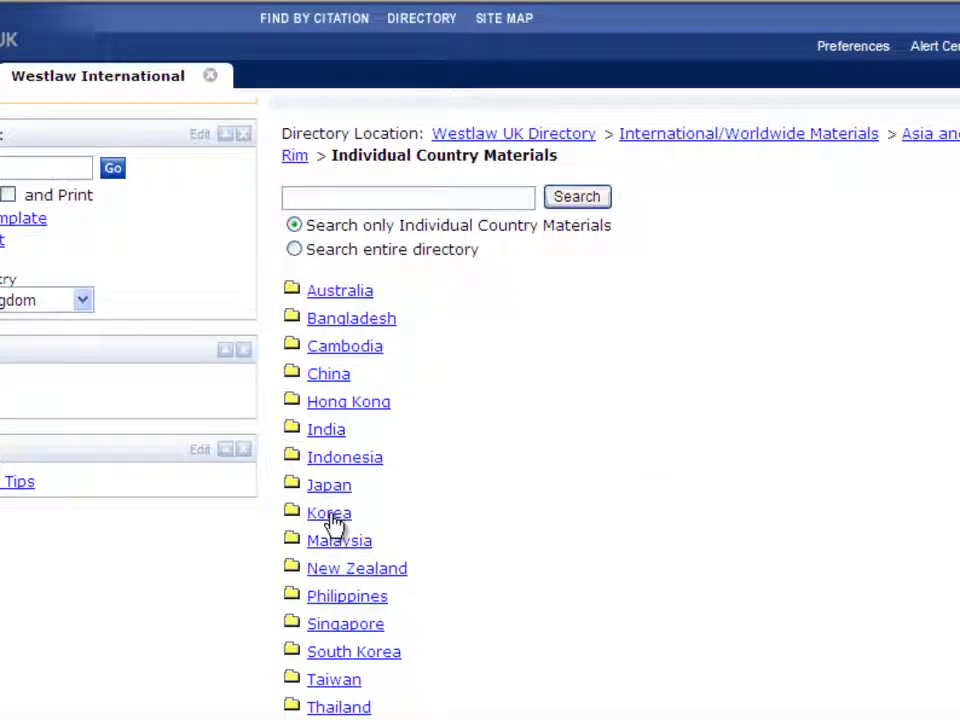
mouse_move(400, 484)
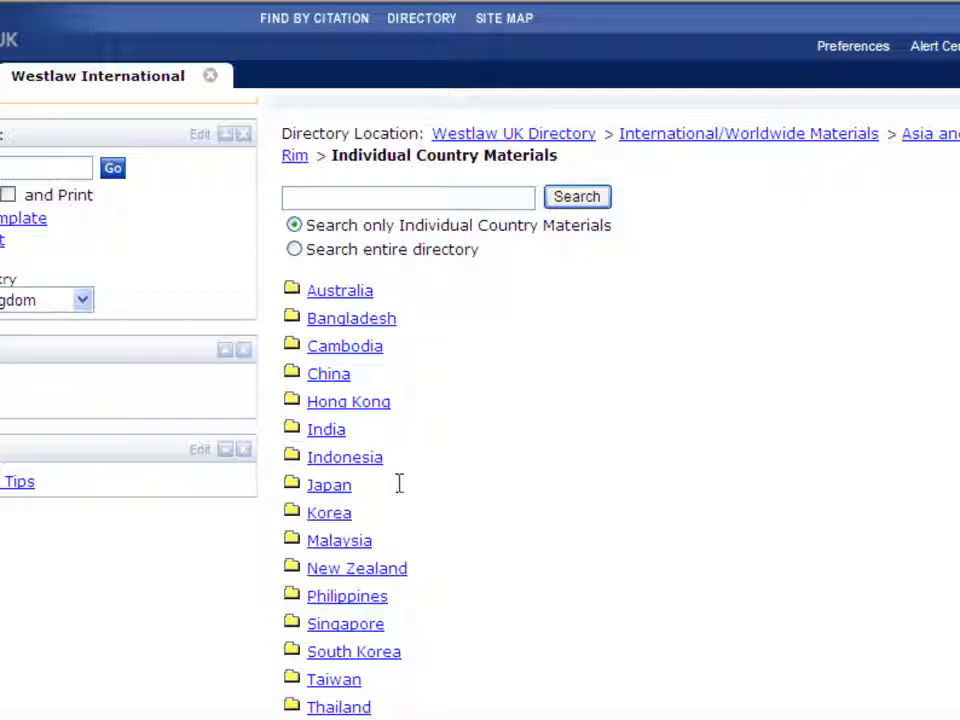
left_click(328, 512)
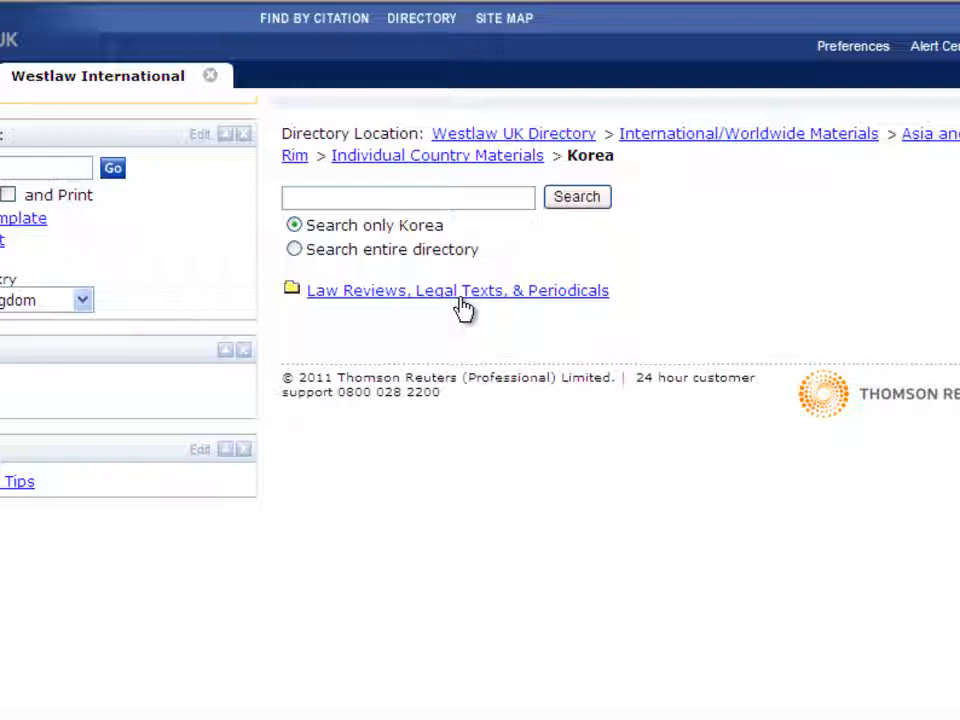
mouse_move(500, 368)
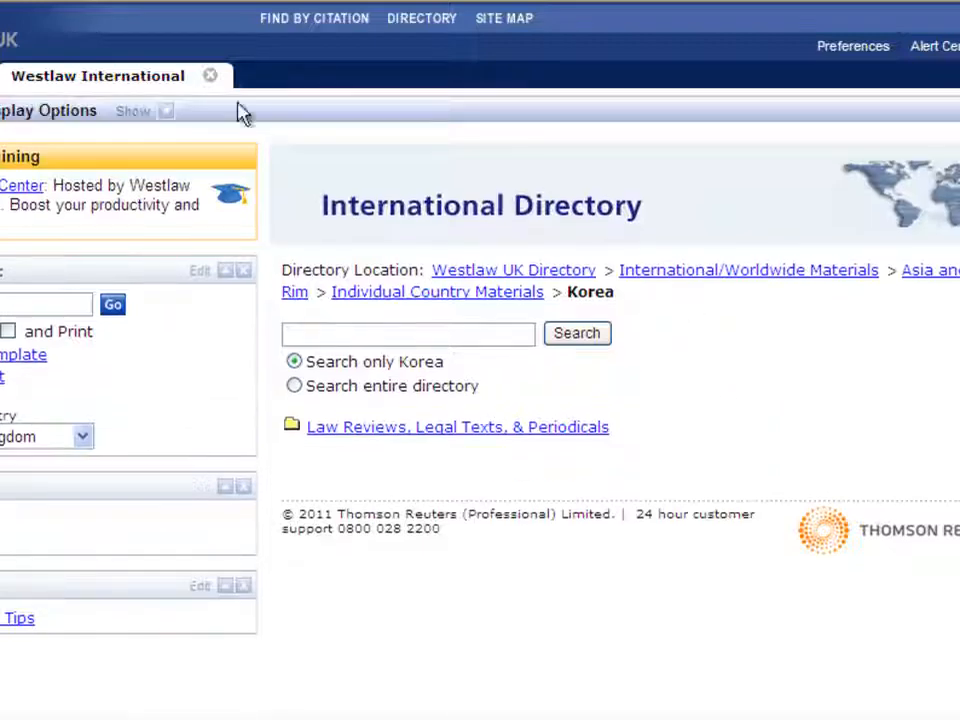
mouse_move(444, 156)
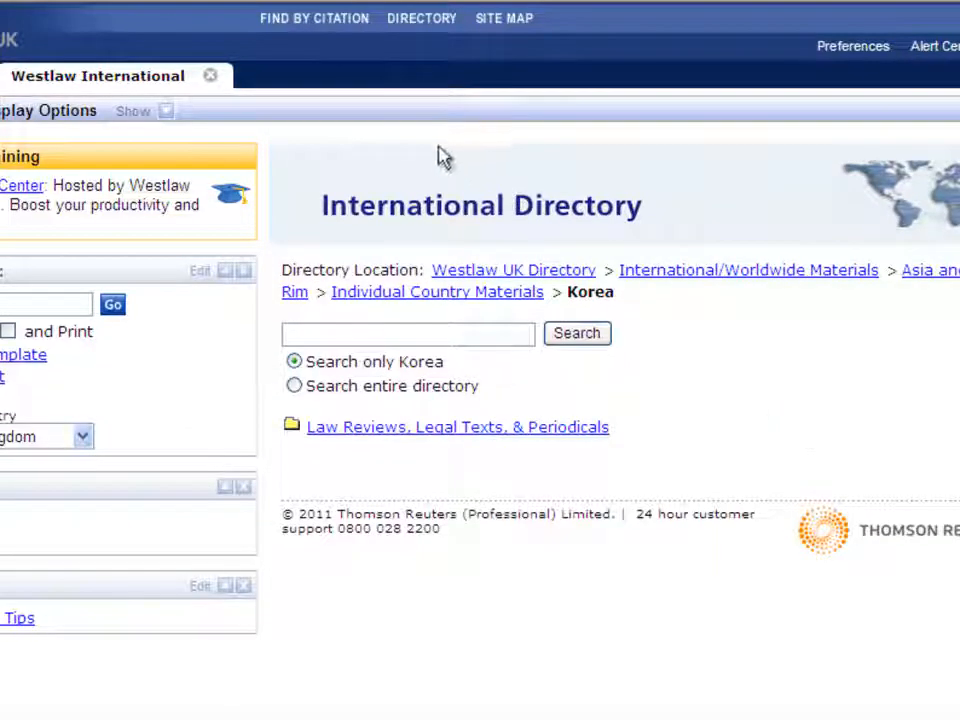